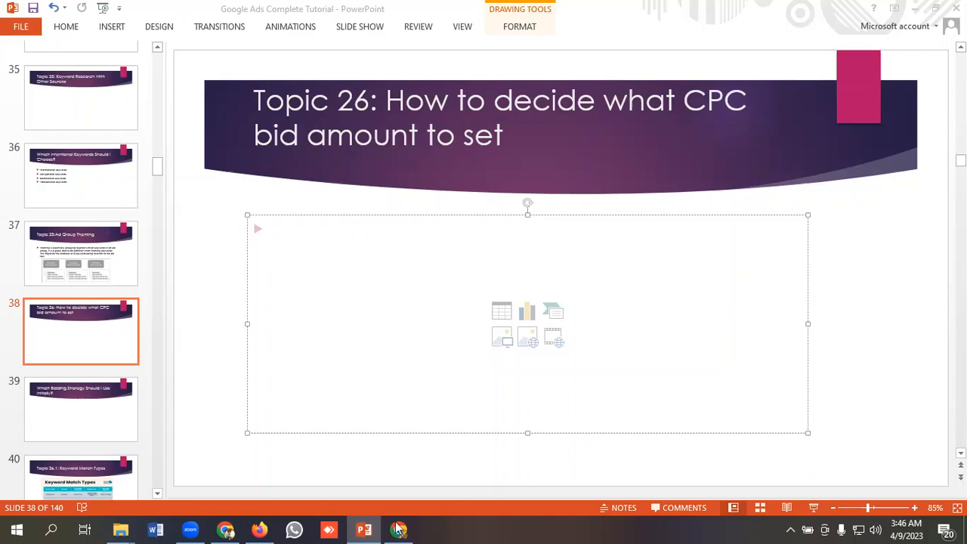
Bring the Manual CPC bidding help article forward and reach its section on deciding bid amounts.
left_click(399, 529)
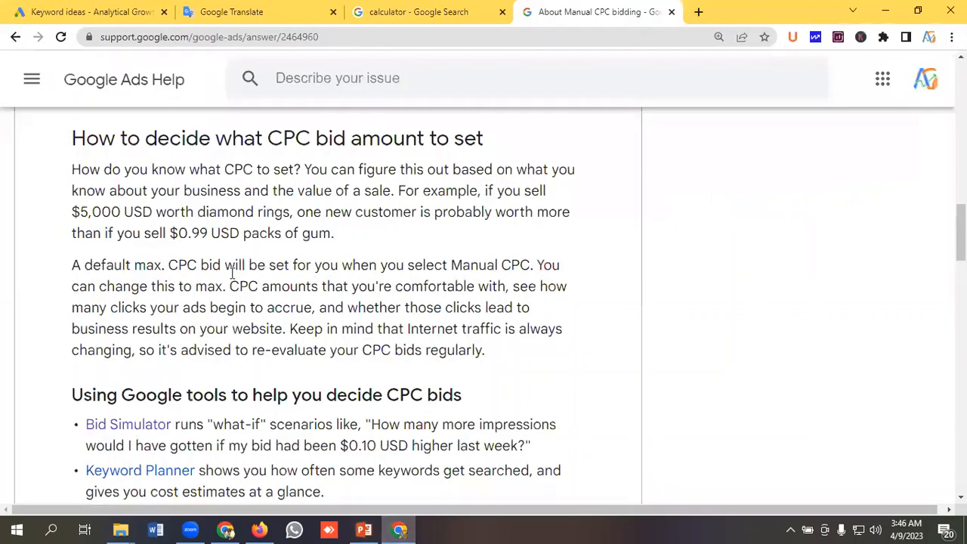
mouse_move(124, 163)
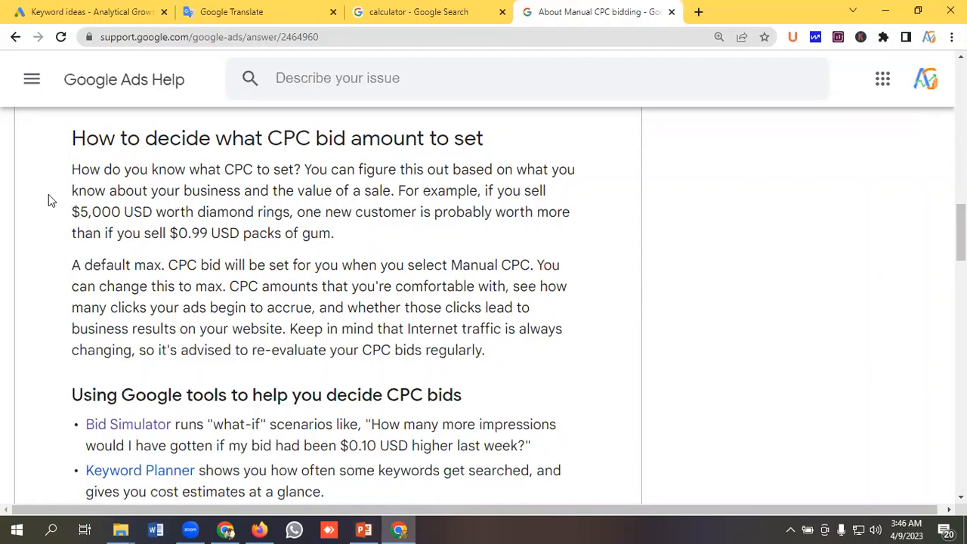
mouse_move(212, 210)
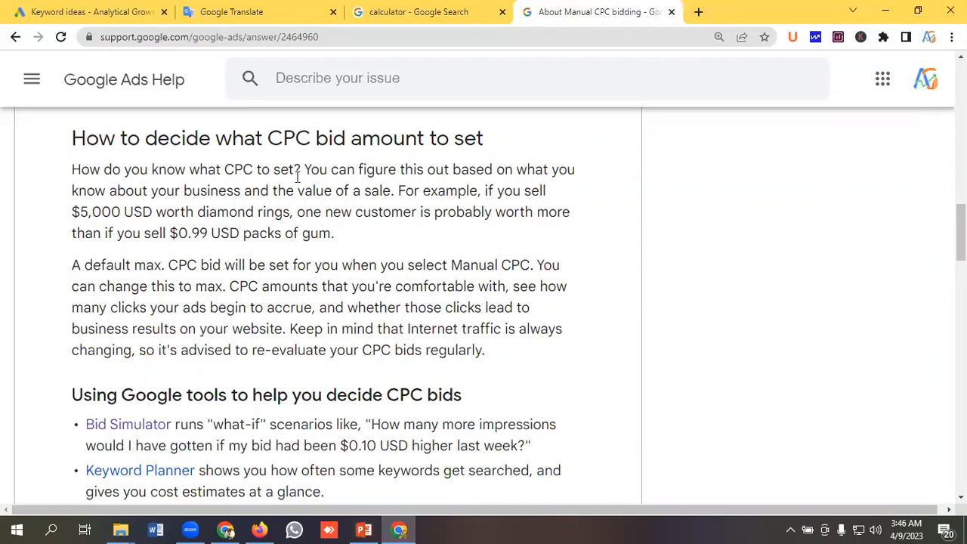
mouse_move(462, 188)
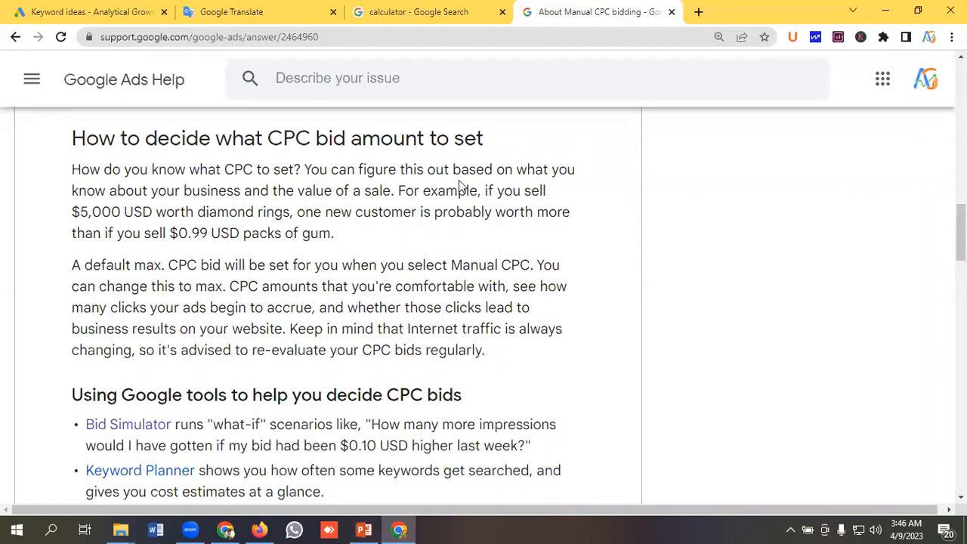
mouse_move(109, 208)
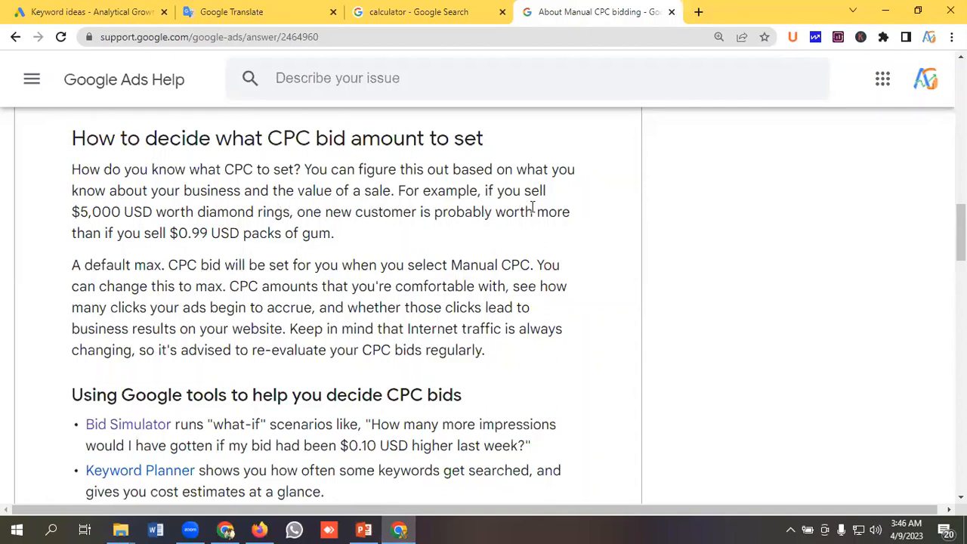
mouse_move(127, 219)
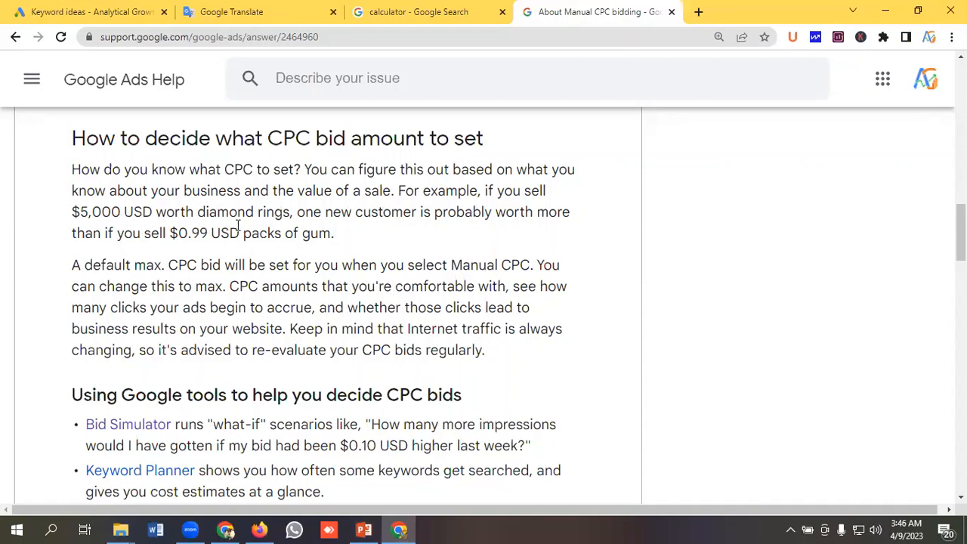
mouse_move(344, 220)
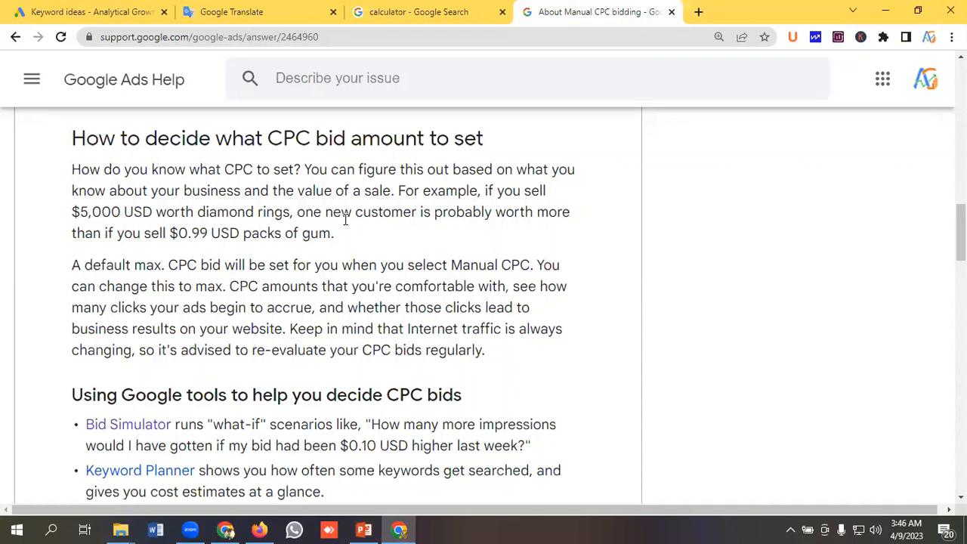
mouse_move(557, 222)
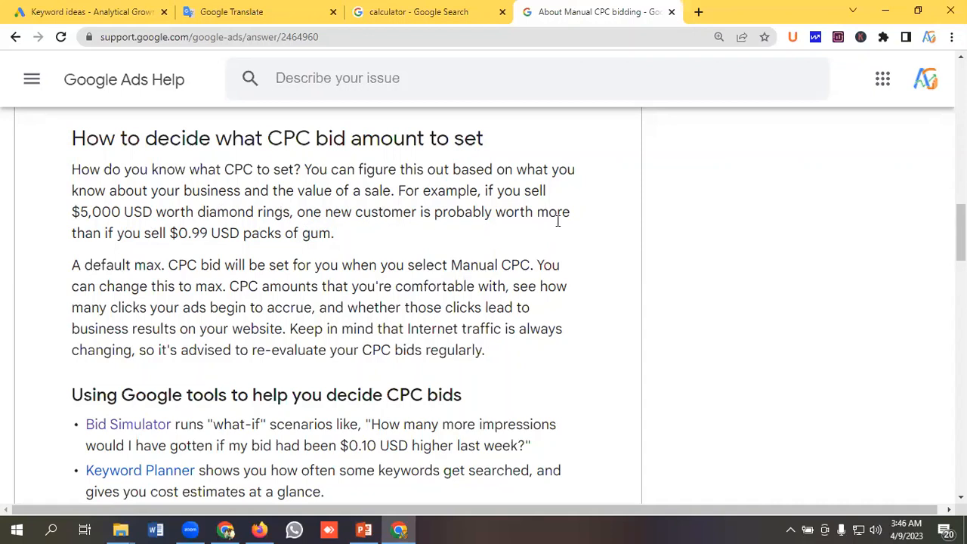
mouse_move(199, 248)
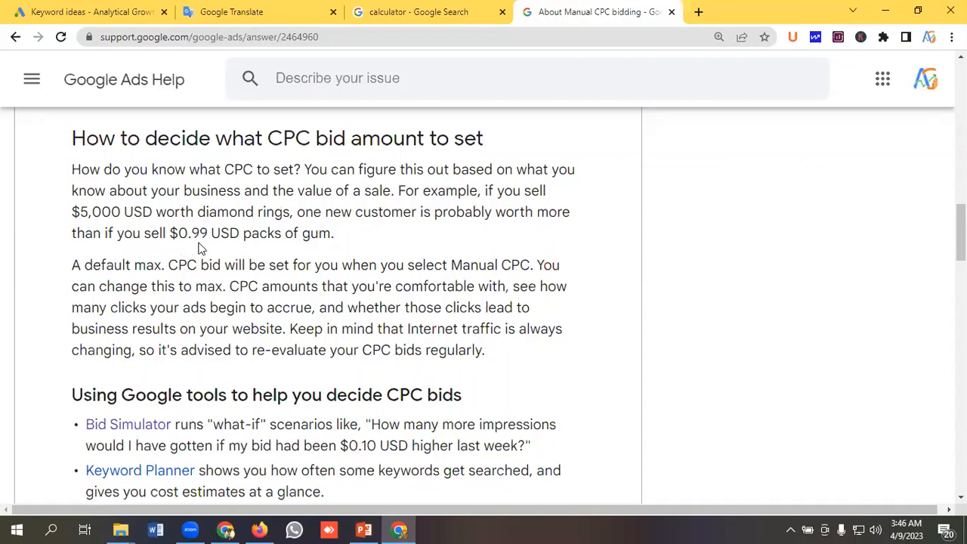
mouse_move(284, 249)
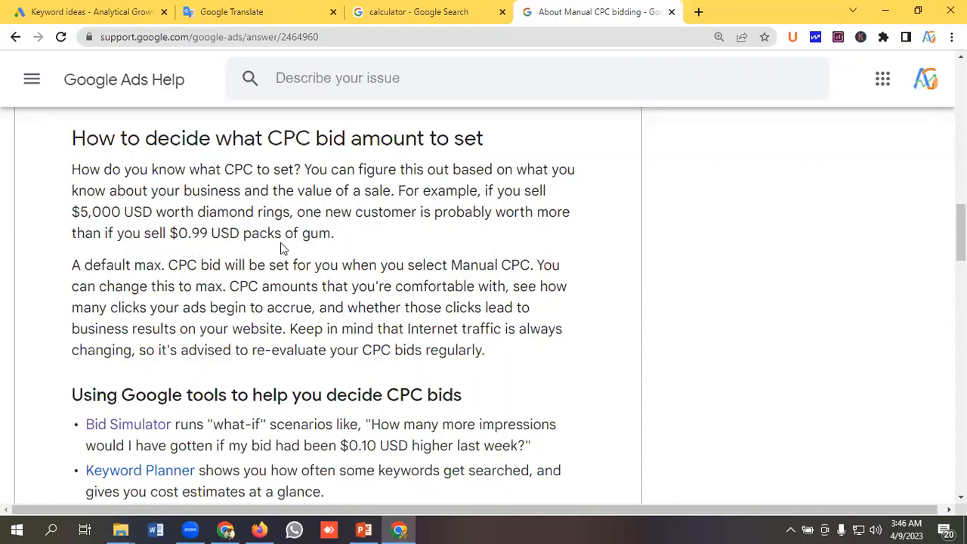
scroll("down", 3)
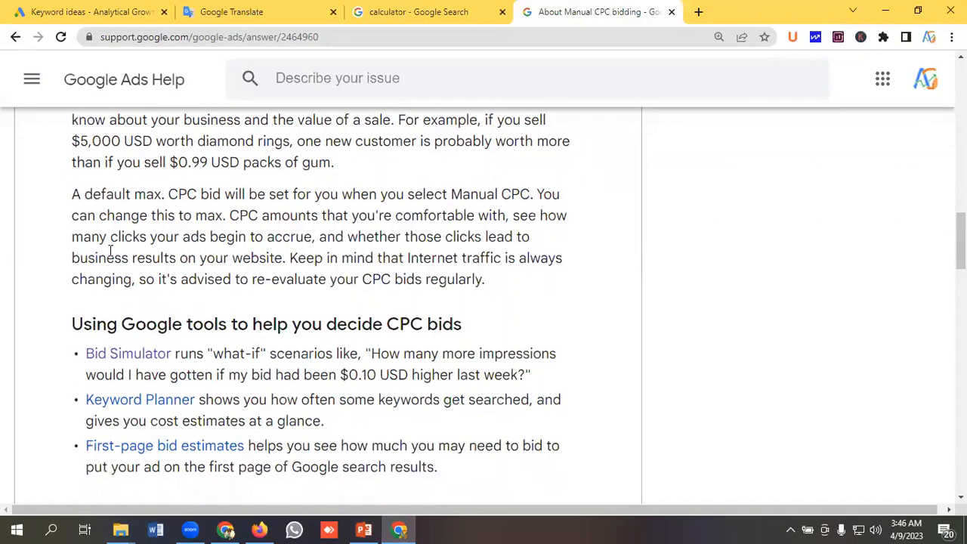
mouse_move(230, 210)
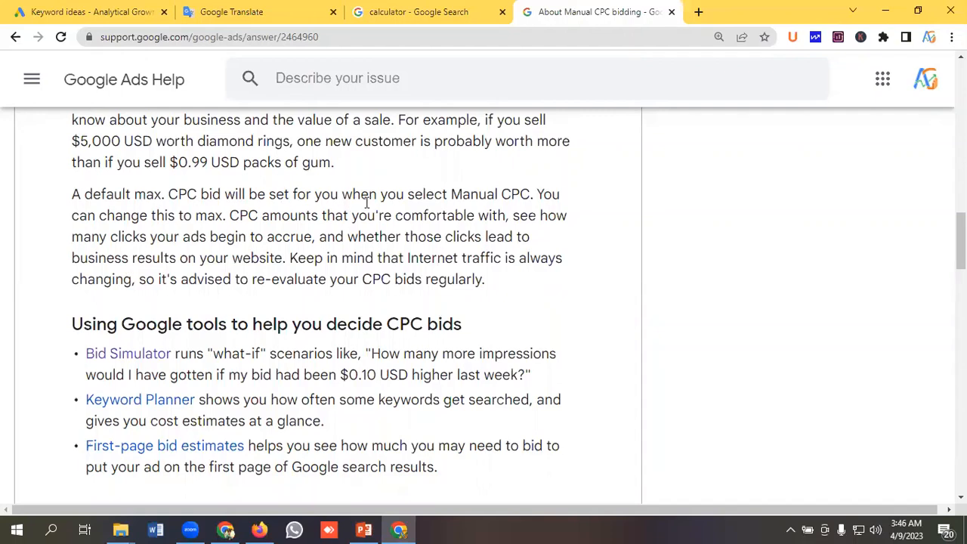
mouse_move(3, 487)
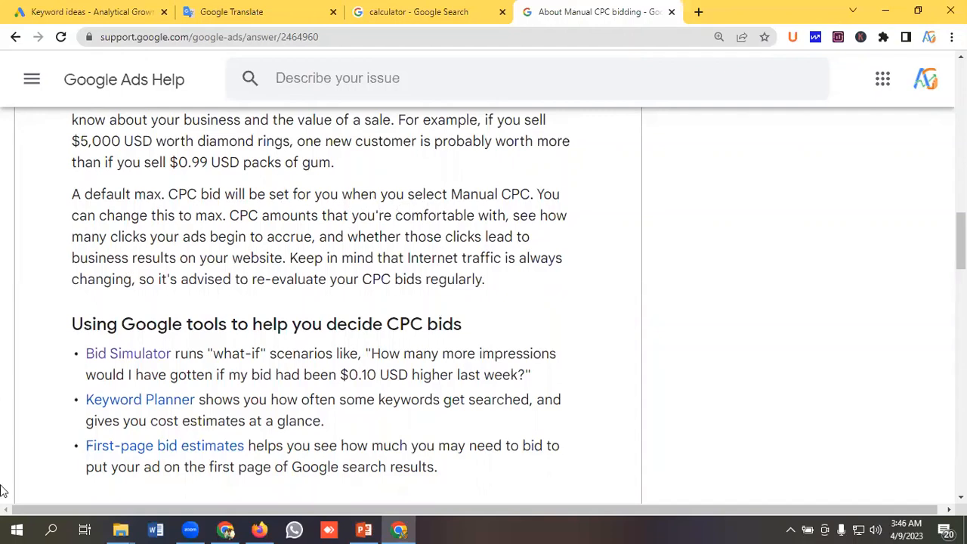
mouse_move(209, 232)
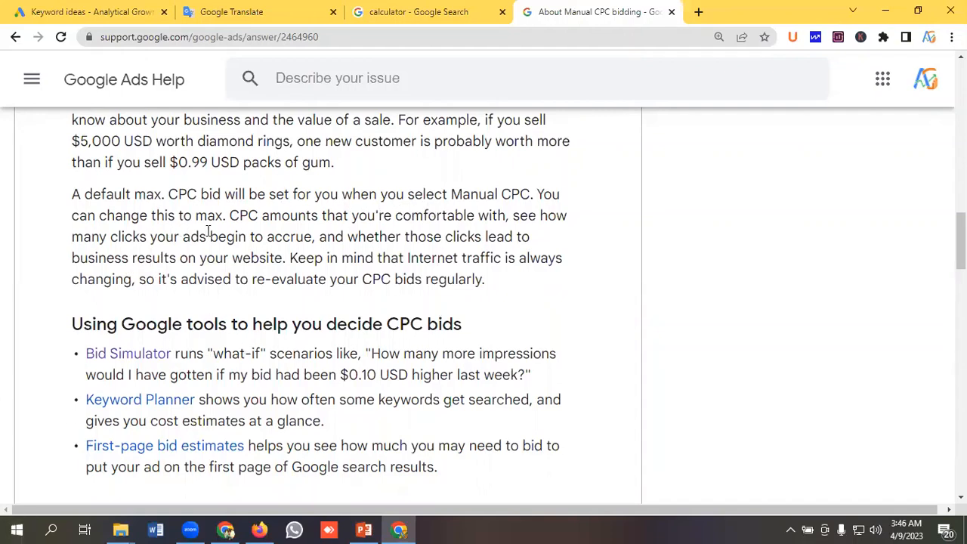
mouse_move(363, 230)
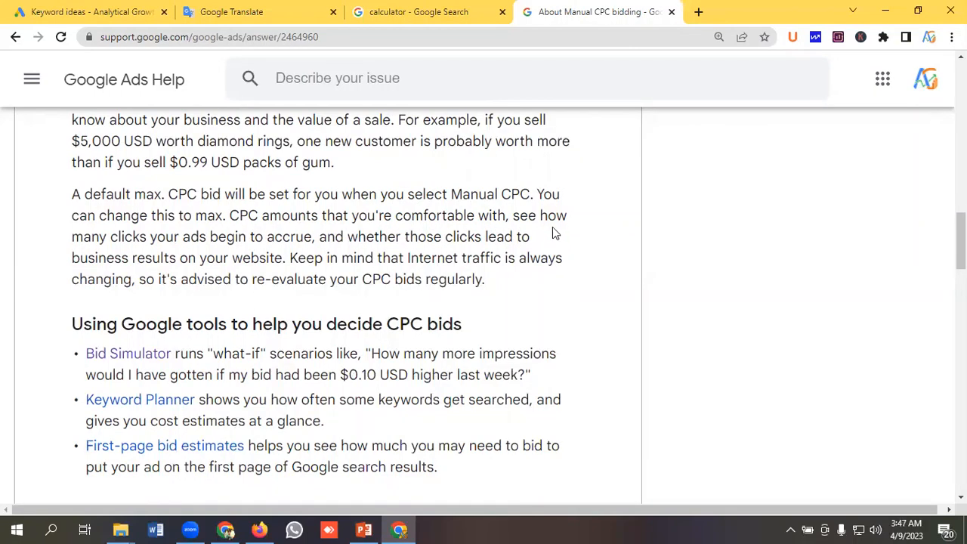
mouse_move(212, 245)
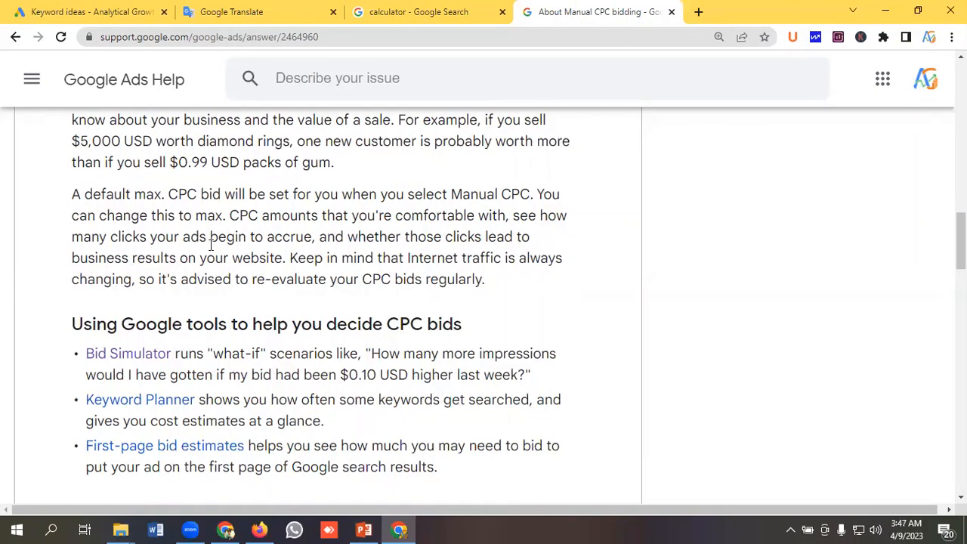
mouse_move(393, 251)
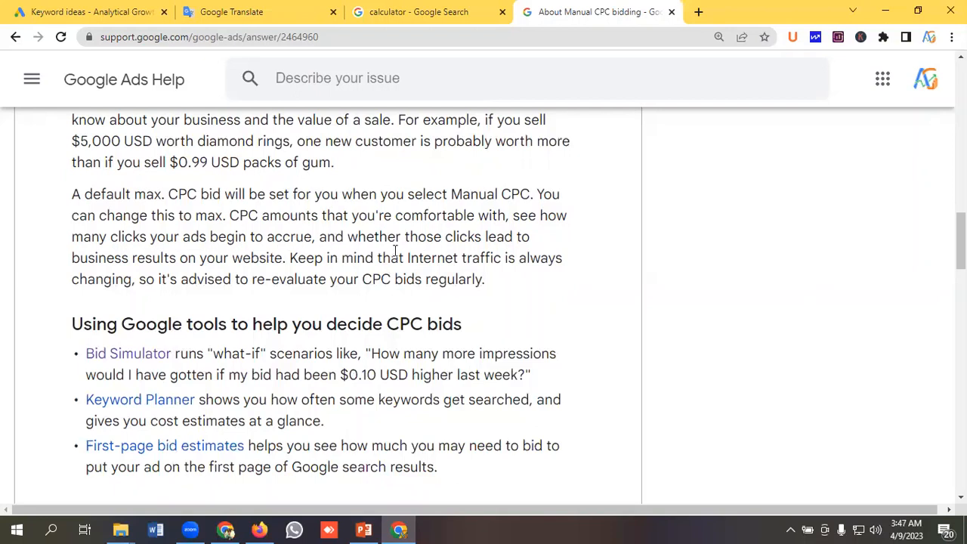
mouse_move(64, 263)
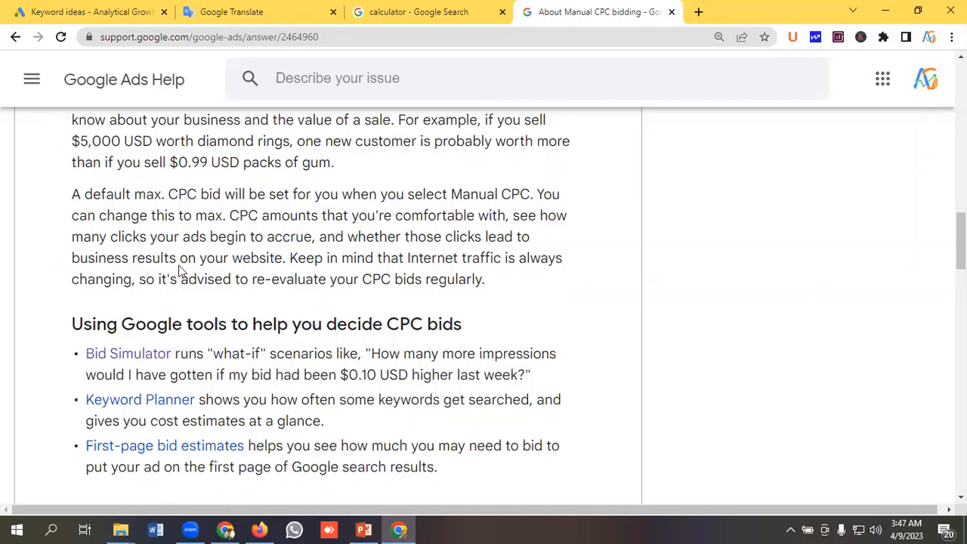
mouse_move(407, 271)
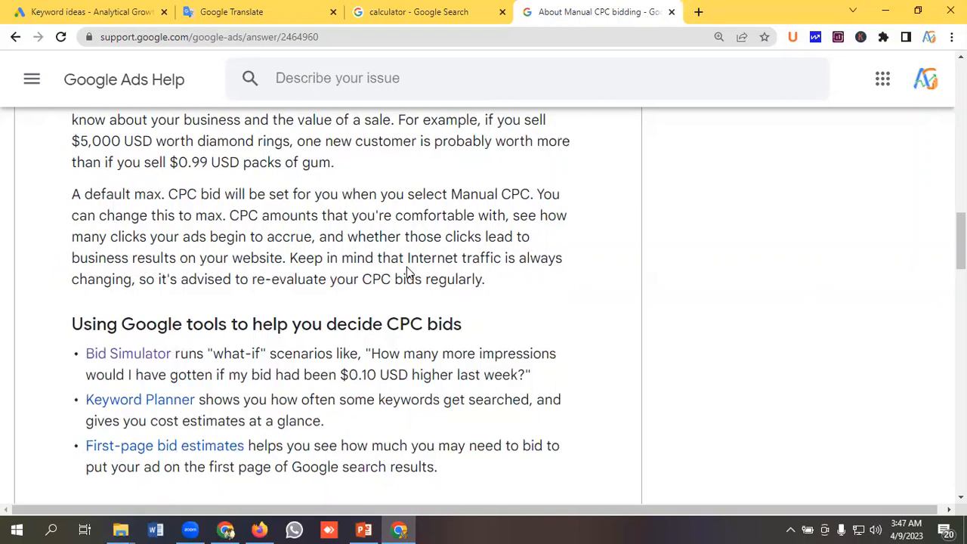
mouse_move(194, 296)
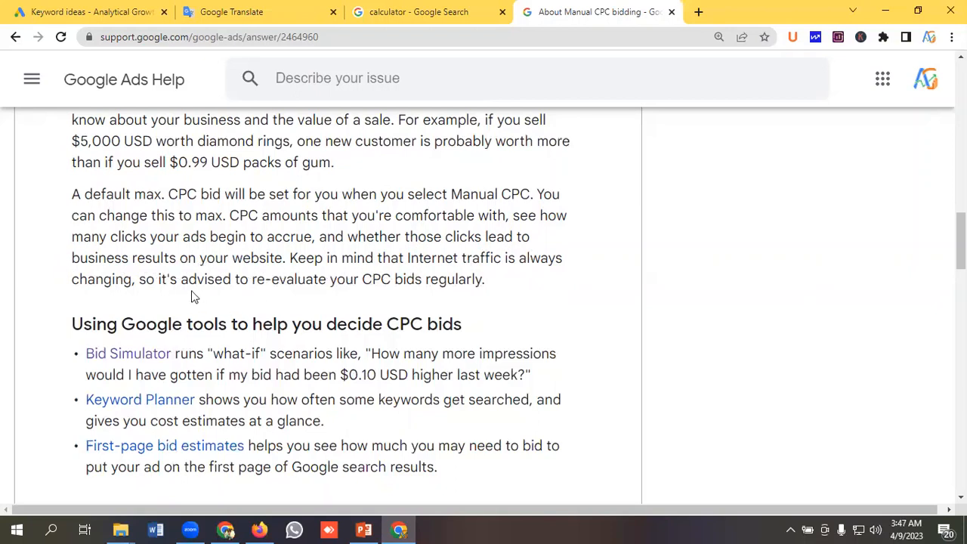
mouse_move(229, 297)
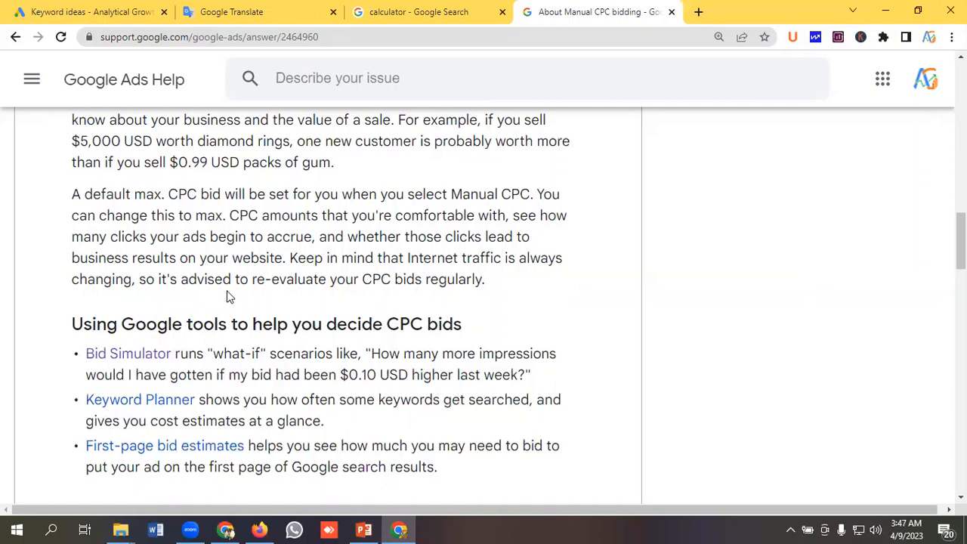
mouse_move(305, 293)
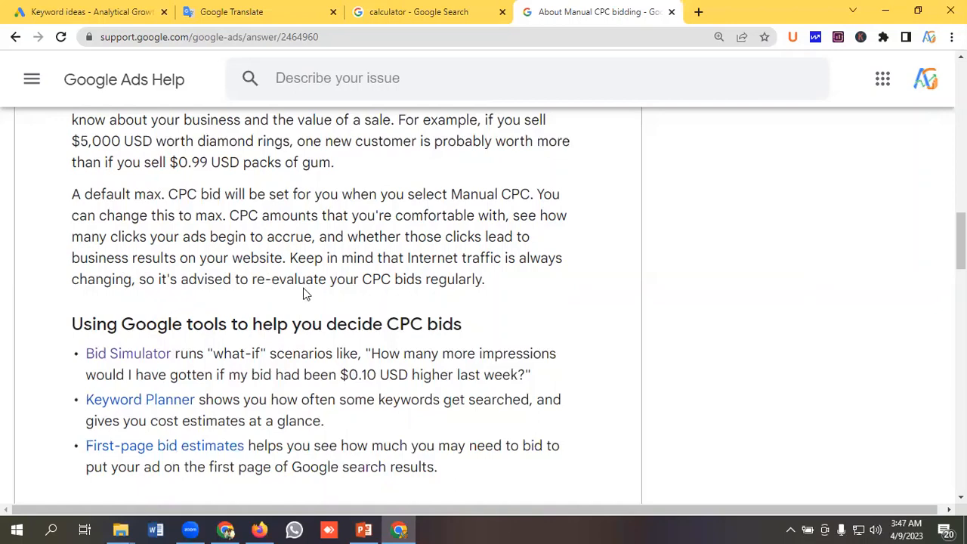
mouse_move(499, 302)
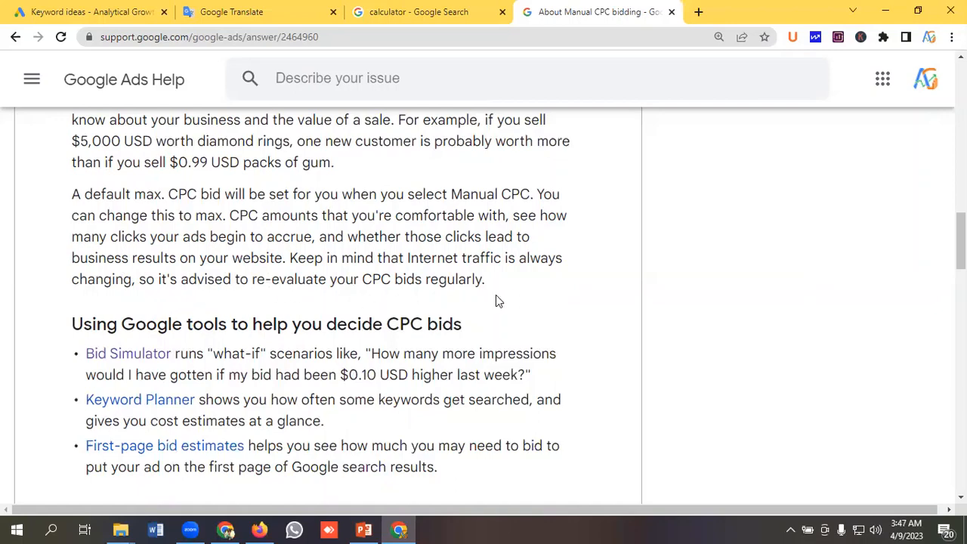
Read down to the article's section on bid adjustments for reaching the right customers.
scroll("down", 3)
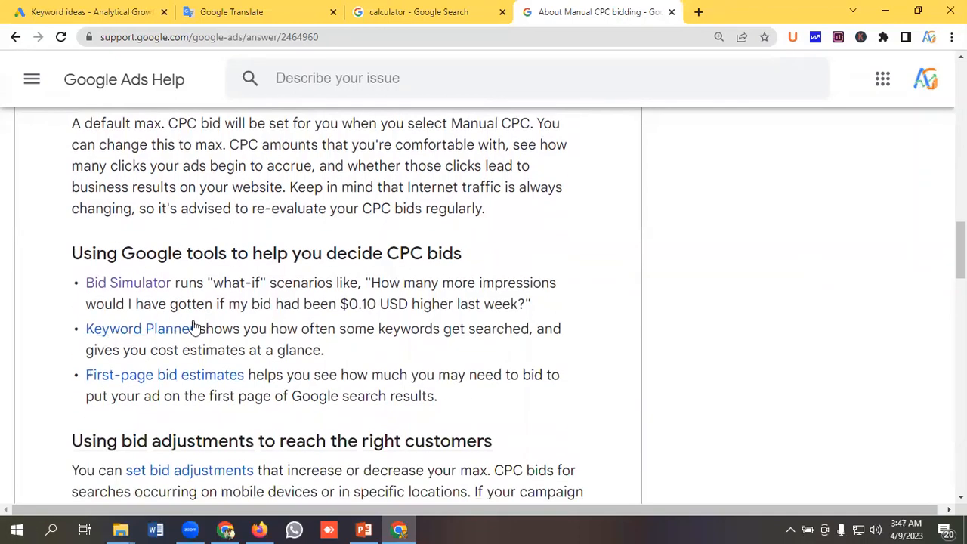
mouse_move(212, 348)
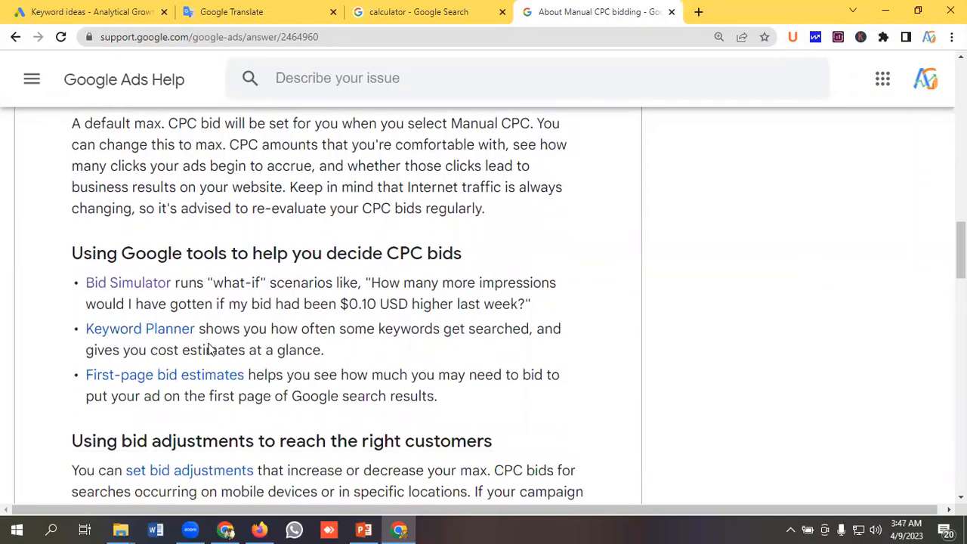
mouse_move(139, 328)
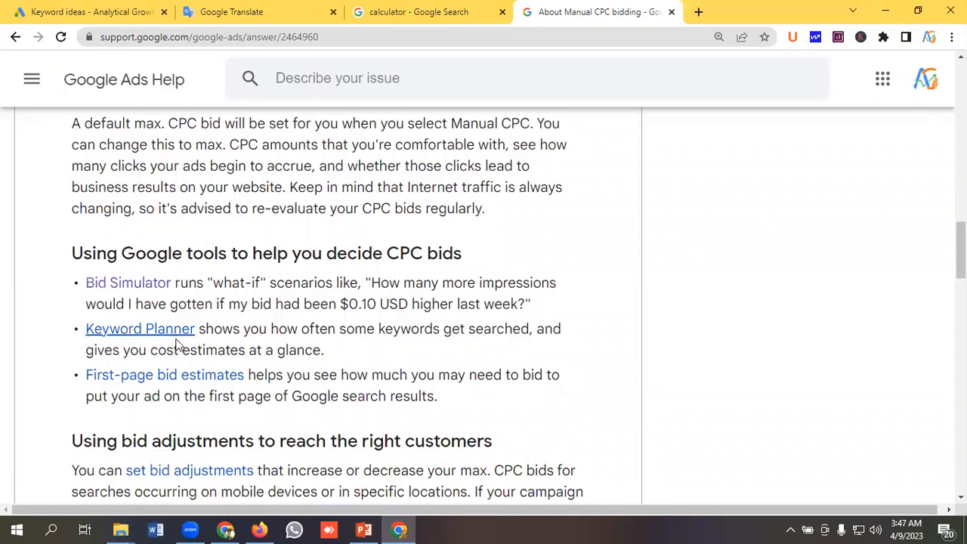
mouse_move(136, 395)
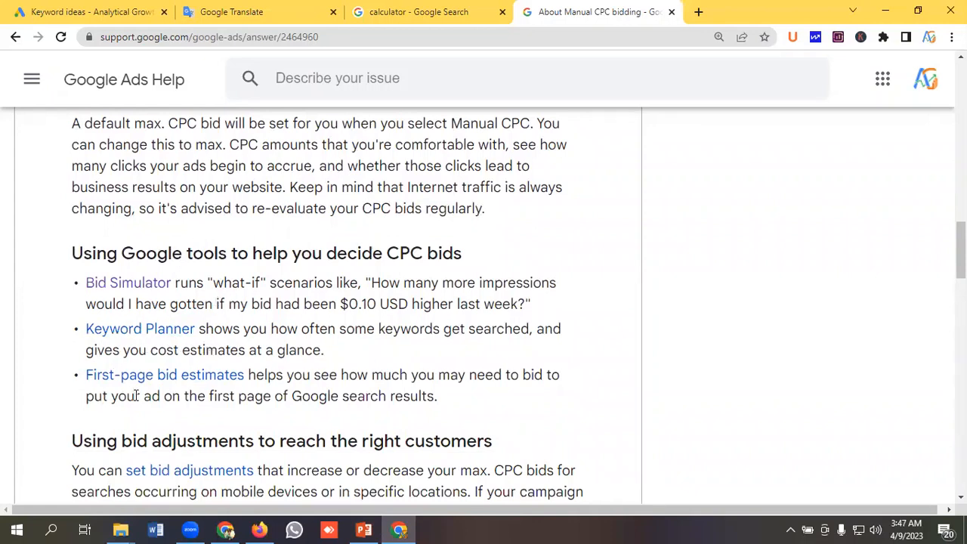
mouse_move(366, 390)
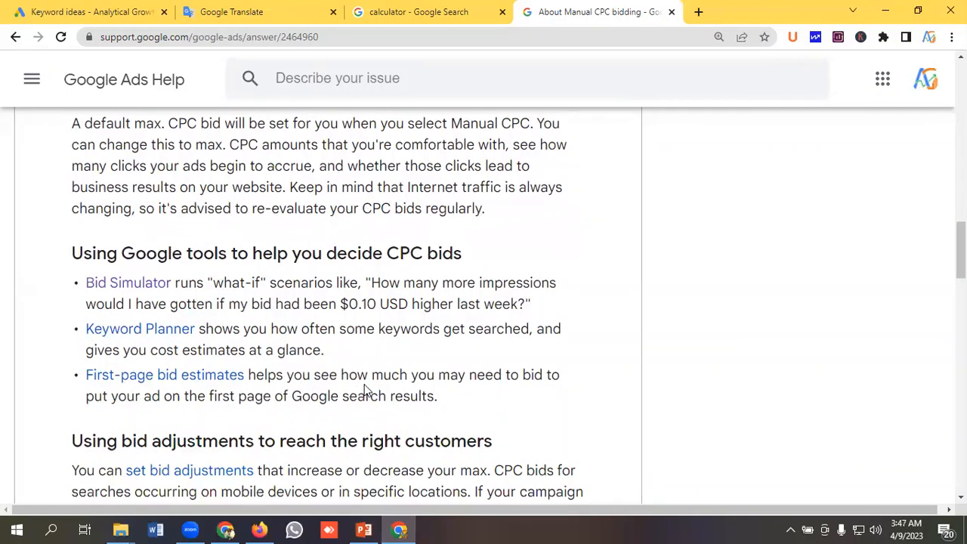
mouse_move(453, 277)
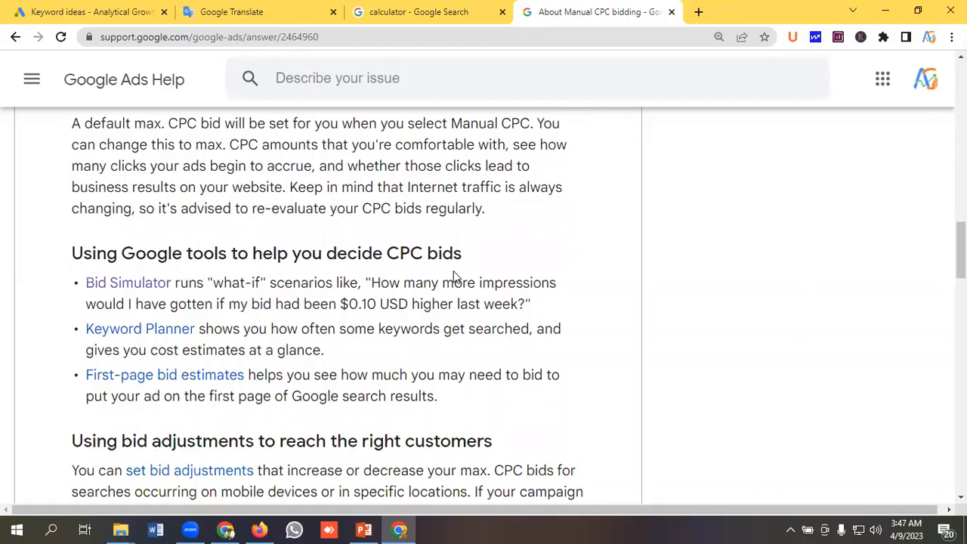
mouse_move(411, 293)
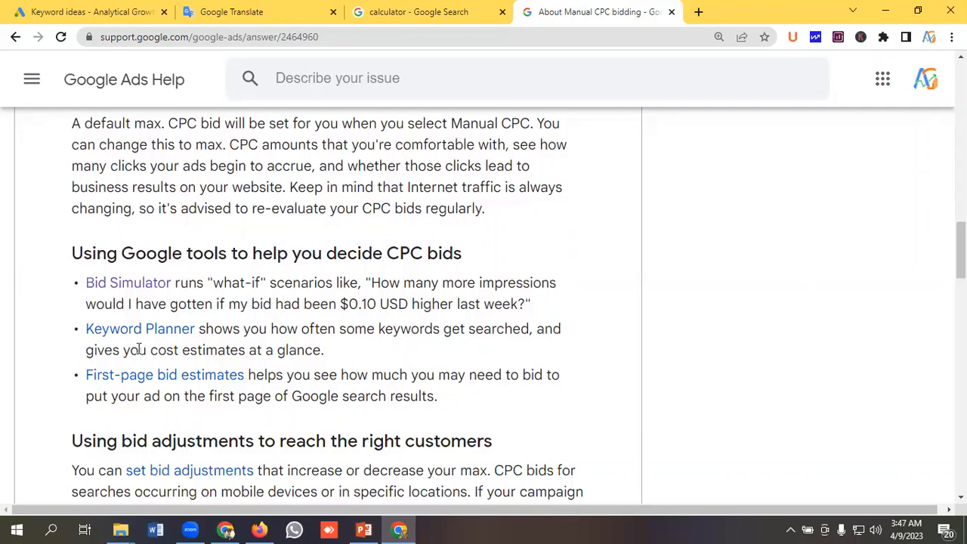
mouse_move(224, 347)
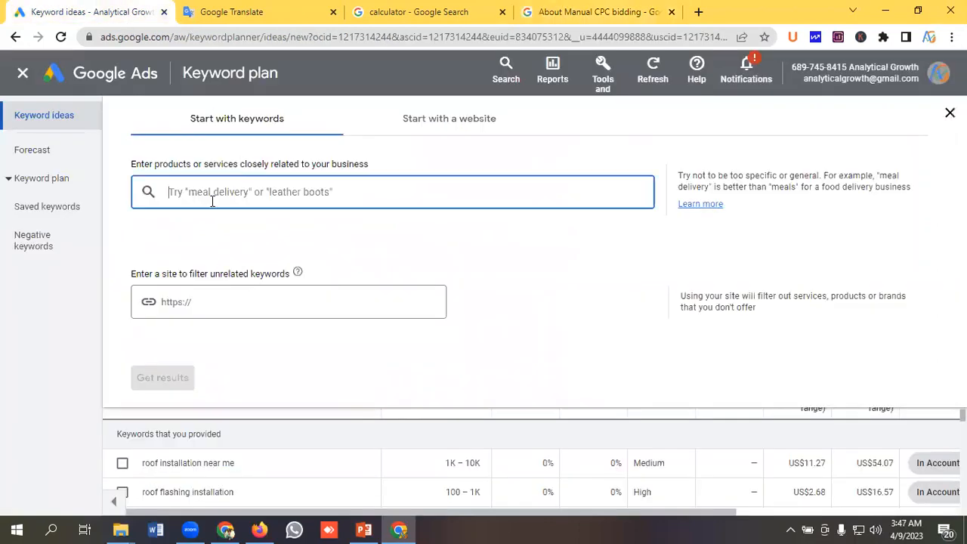
Copy the seven Roof Installation ad group keywords from the Google Translate list for Keyword Planner.
left_click(259, 12)
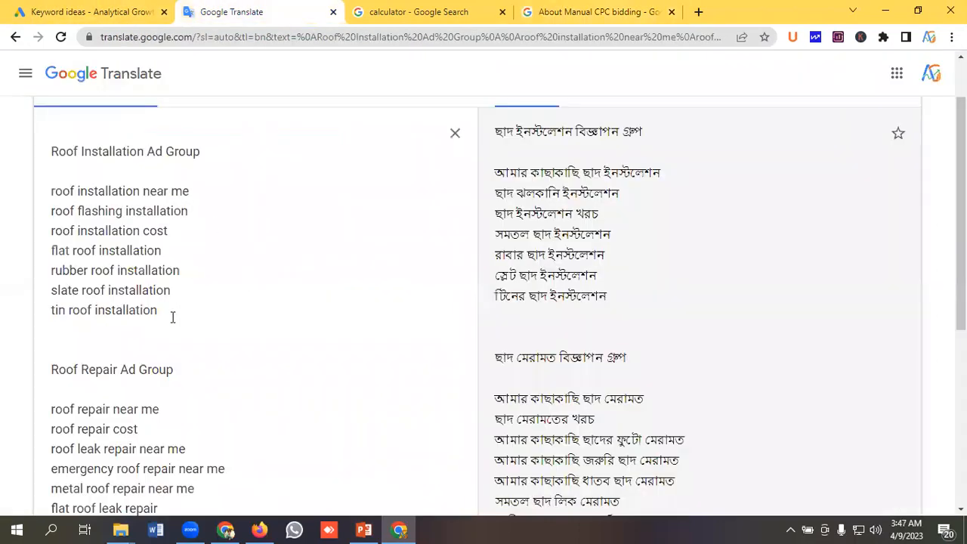
right_click(173, 317)
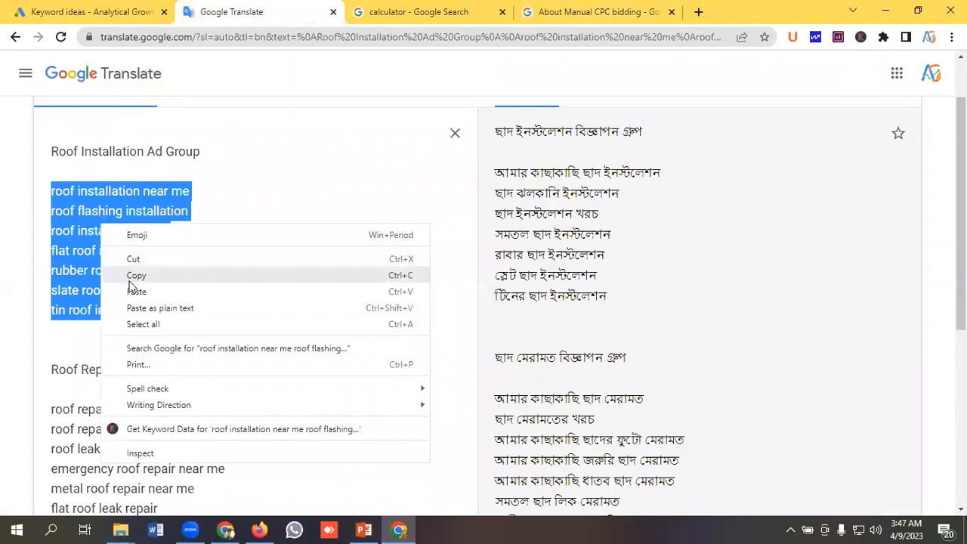
left_click(88, 12)
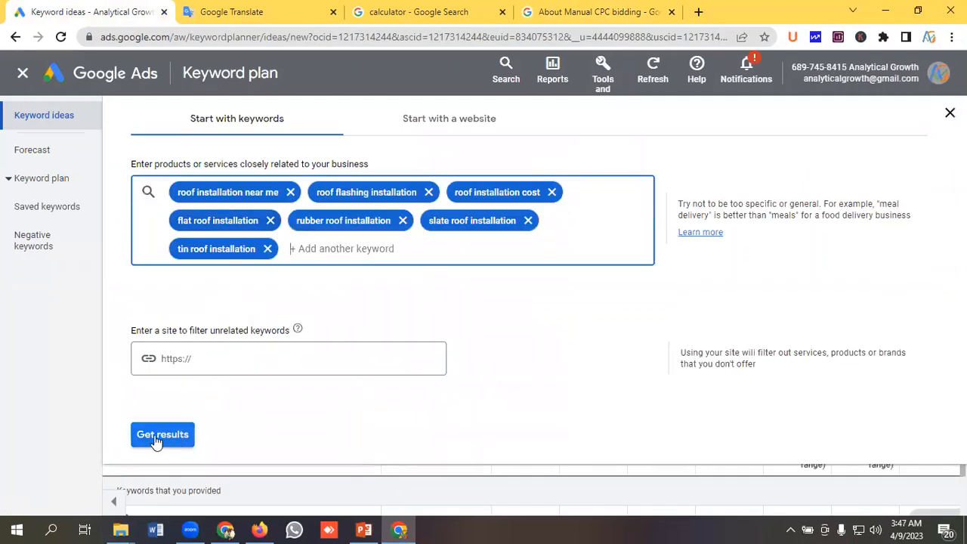
Get results for the roof installation keywords, returning 871 keyword ideas with bid ranges.
left_click(162, 436)
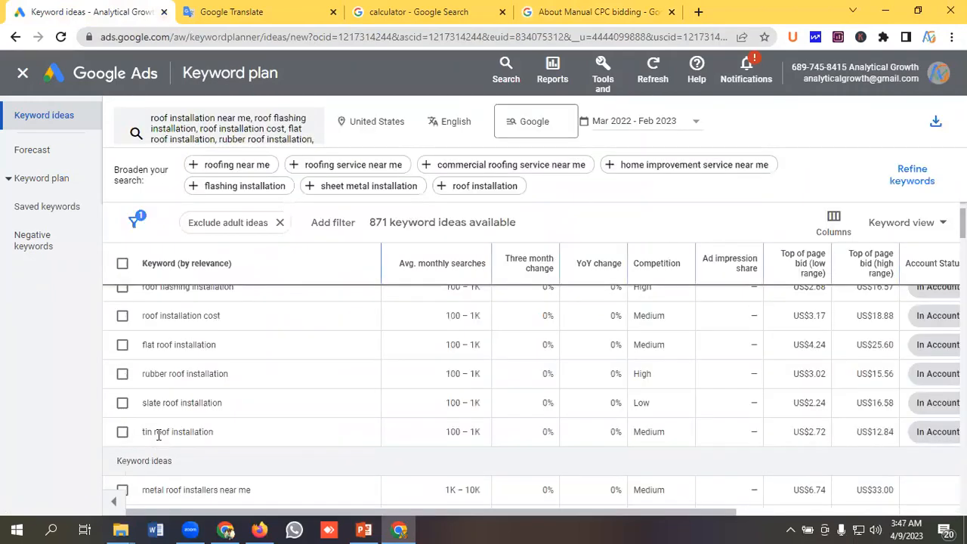
mouse_move(295, 472)
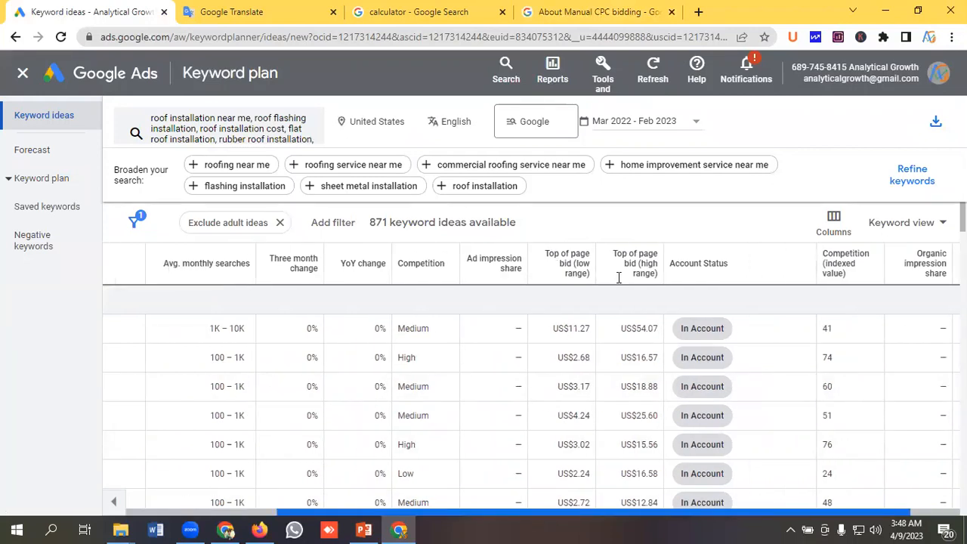
mouse_move(680, 303)
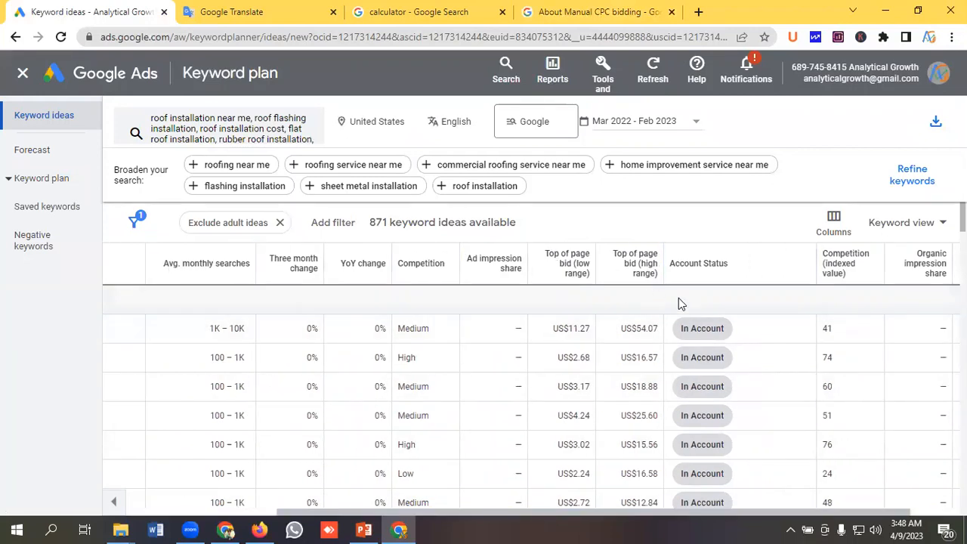
Review the top-of-page bid ranges across the keyword ideas, then bring up the Google calculator.
scroll("down", 3)
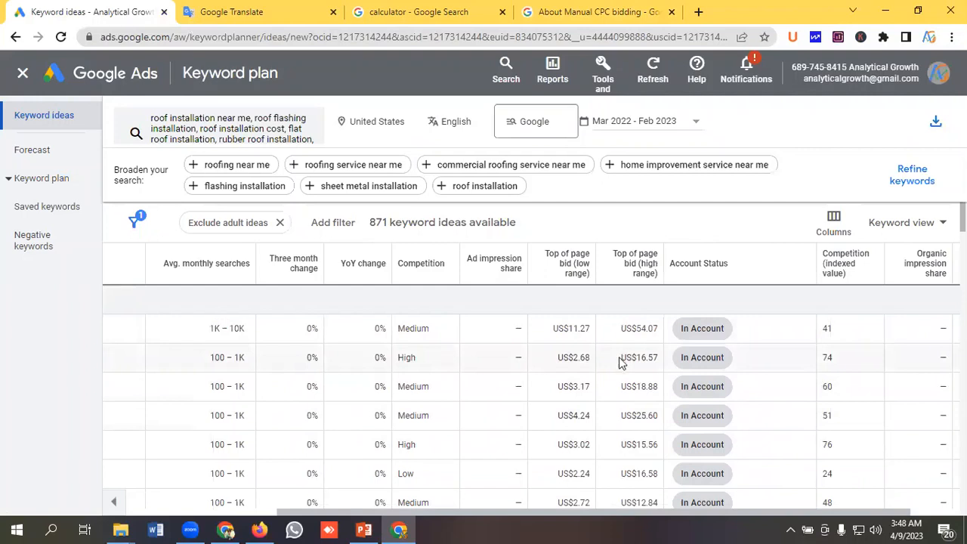
mouse_move(550, 365)
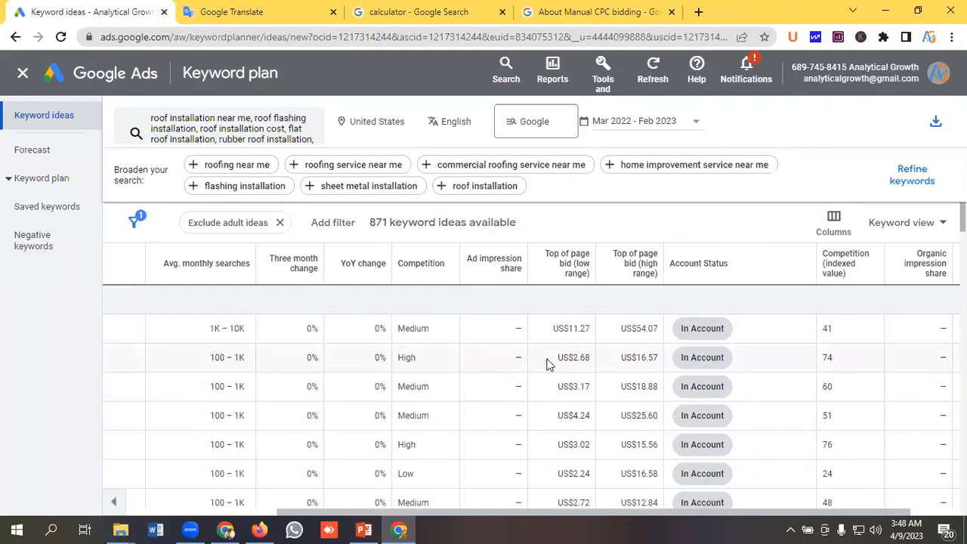
mouse_move(632, 390)
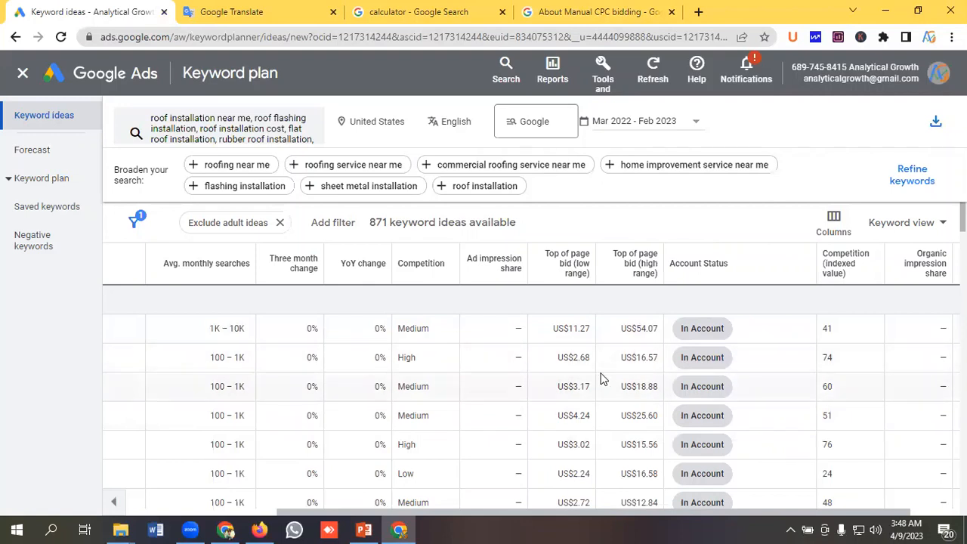
mouse_move(613, 375)
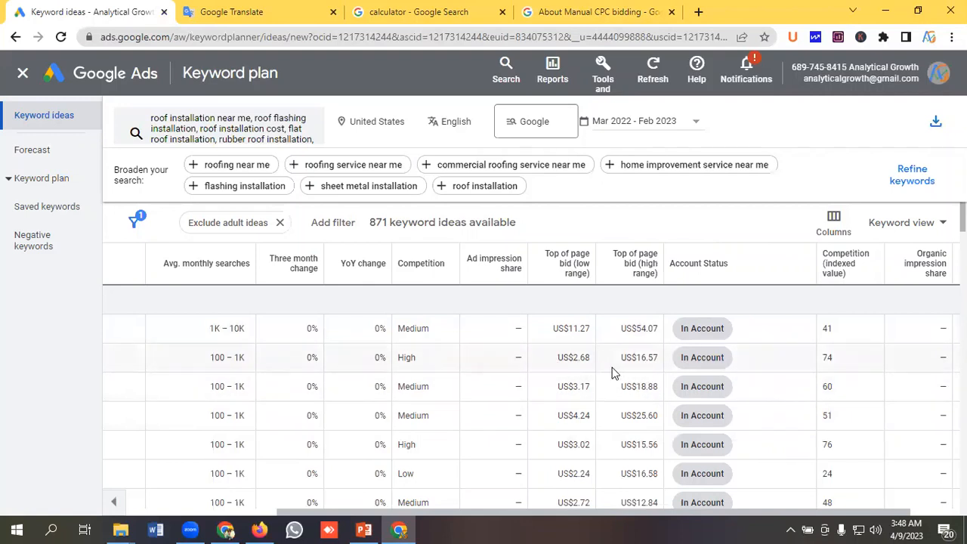
mouse_move(604, 375)
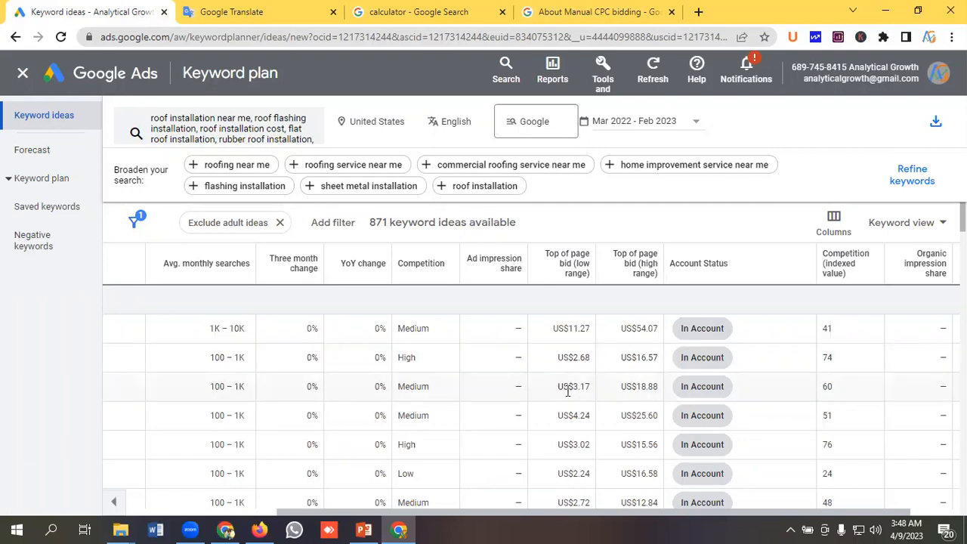
mouse_move(589, 383)
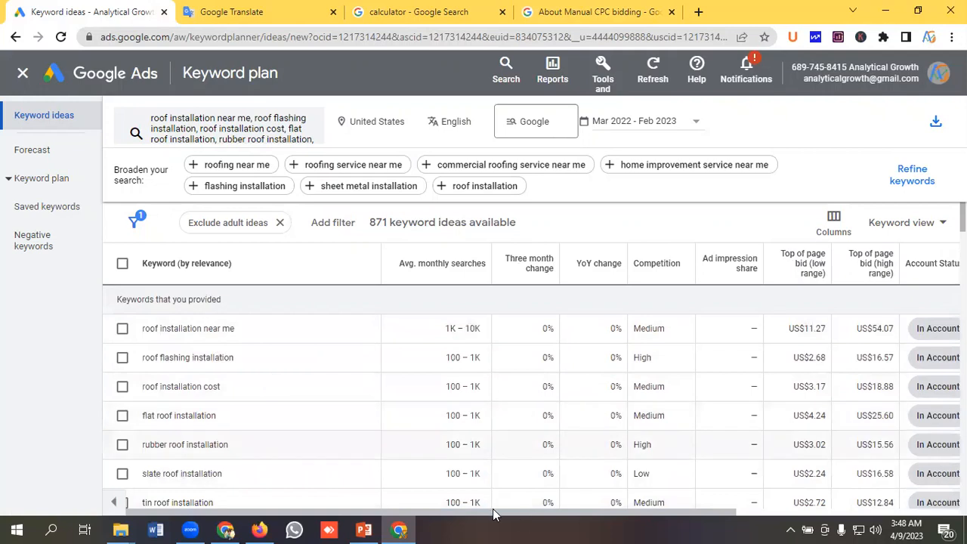
scroll("right", 3)
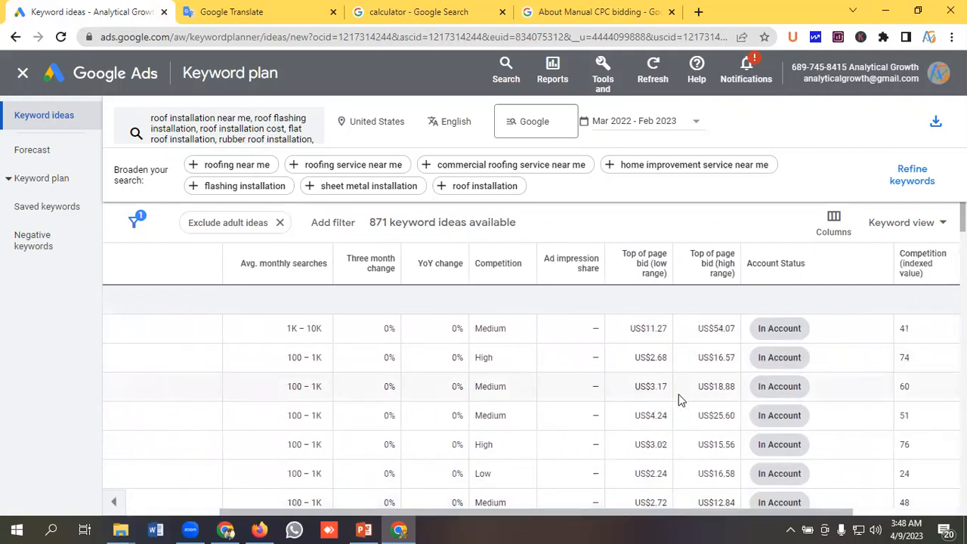
mouse_move(648, 340)
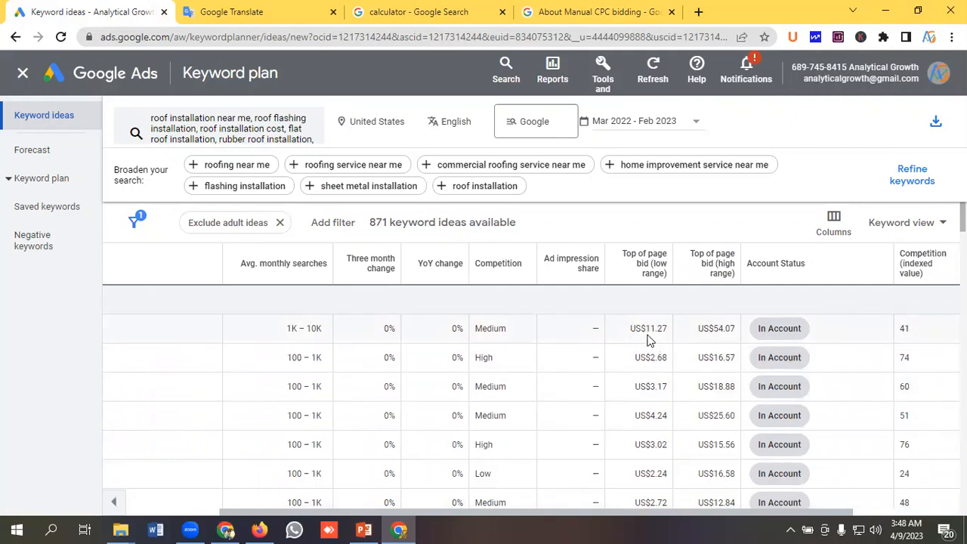
mouse_move(643, 333)
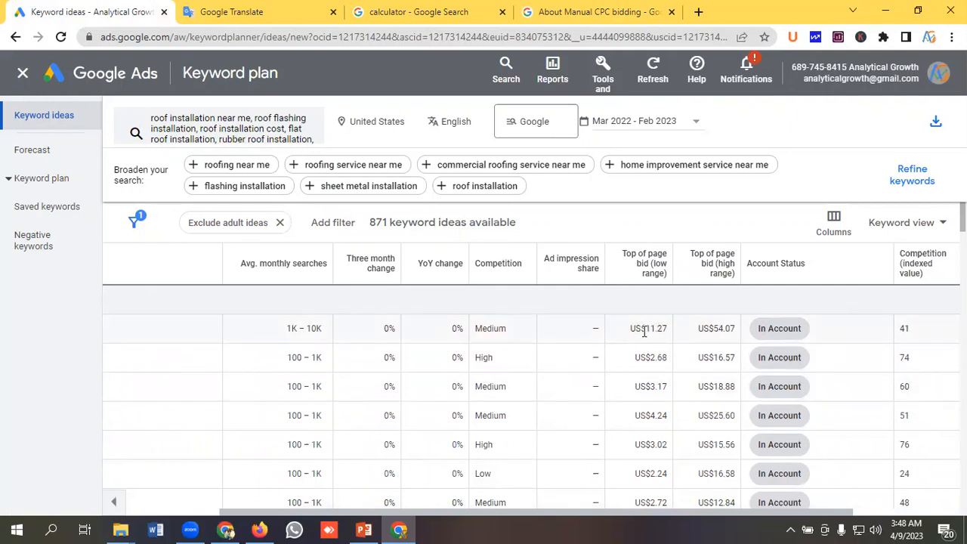
mouse_move(668, 388)
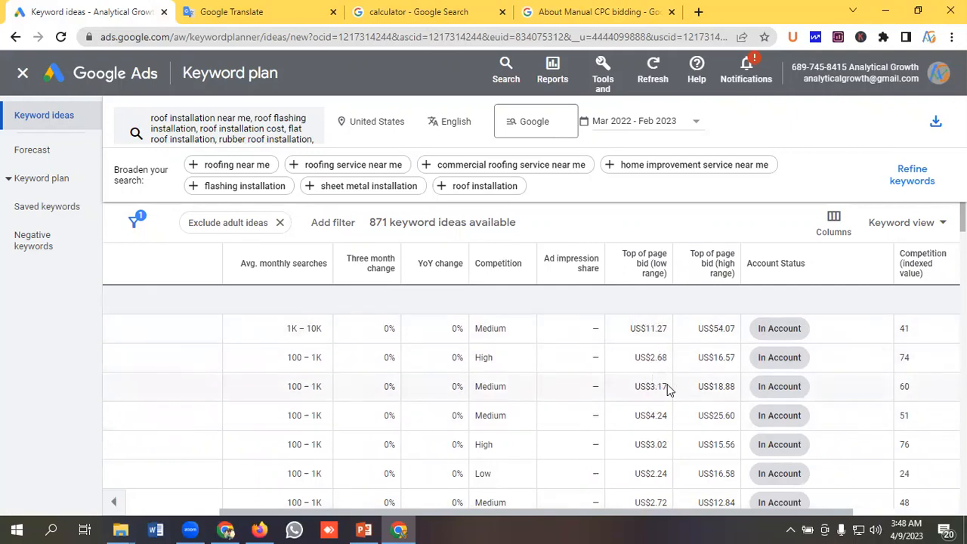
scroll("down", 3)
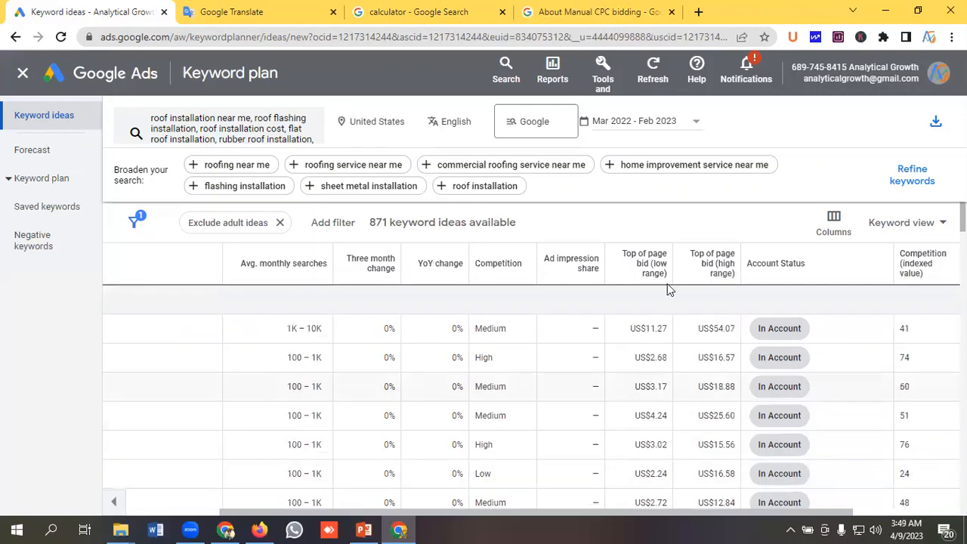
mouse_move(674, 402)
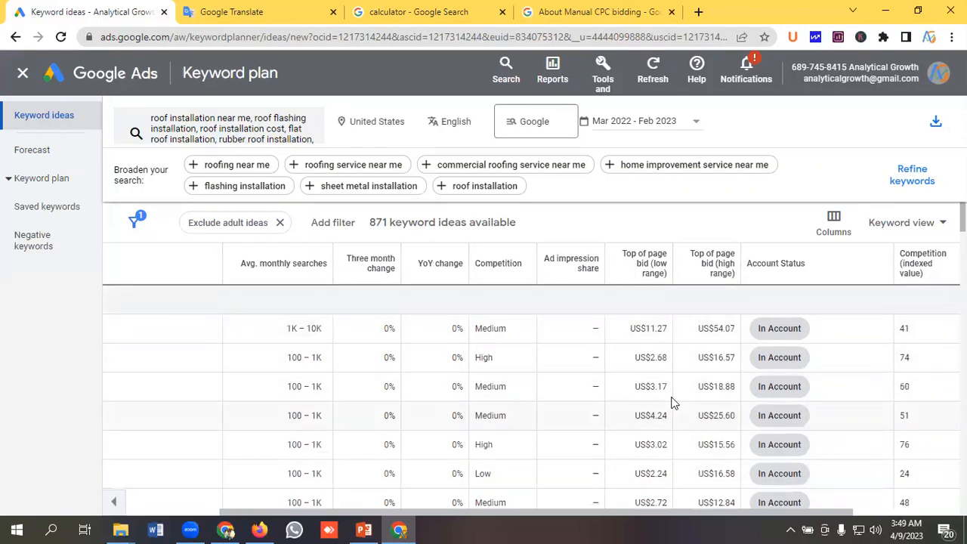
mouse_move(722, 357)
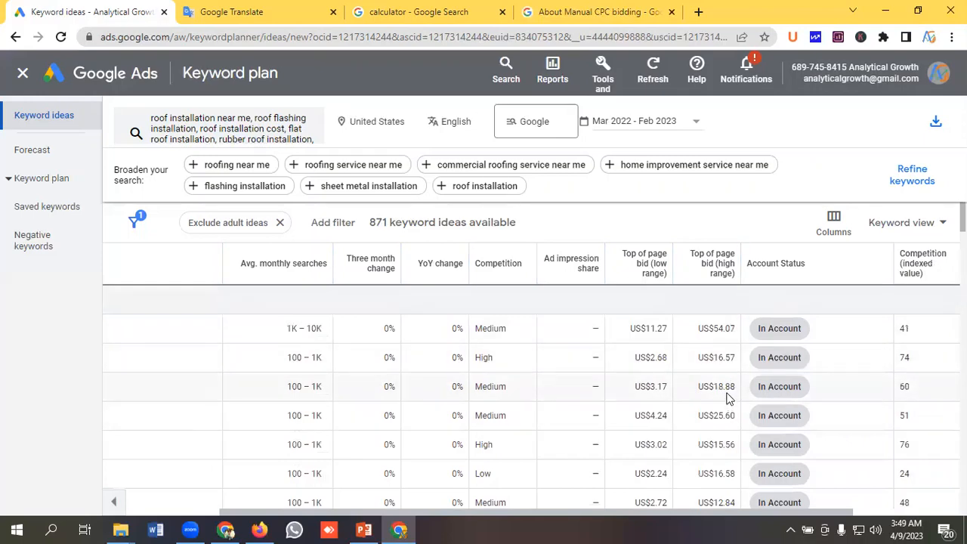
scroll("down", 3)
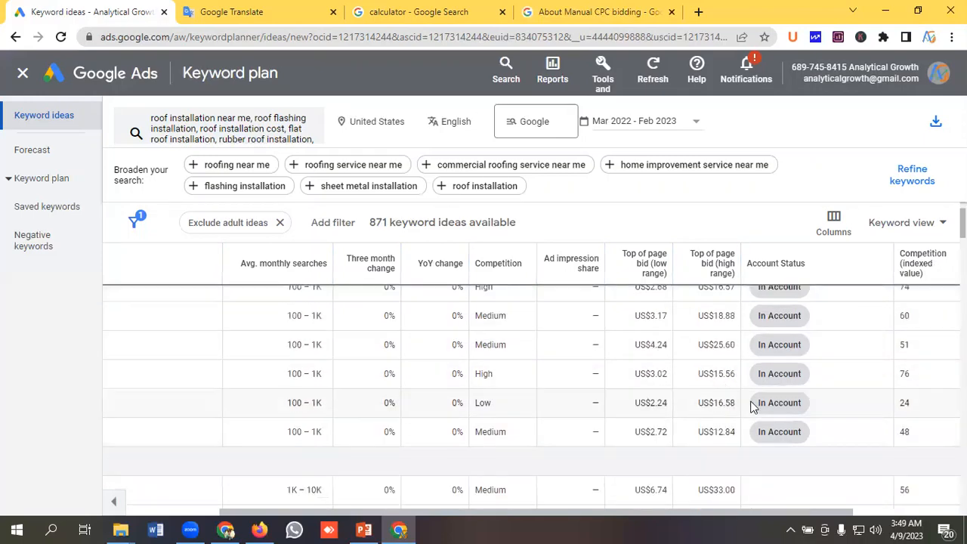
left_click(420, 12)
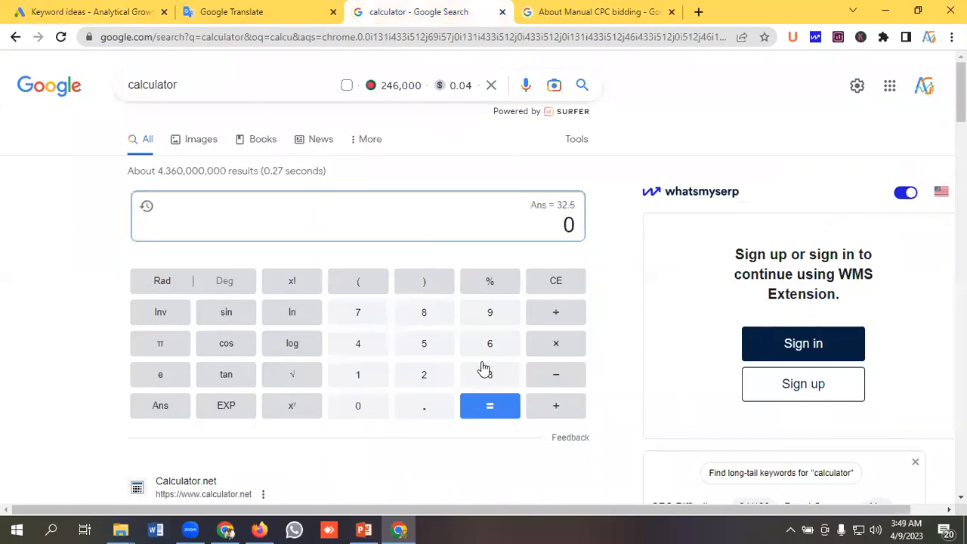
Begin a new calculation in the Google calculator with 3 as the first figure.
left_click(490, 375)
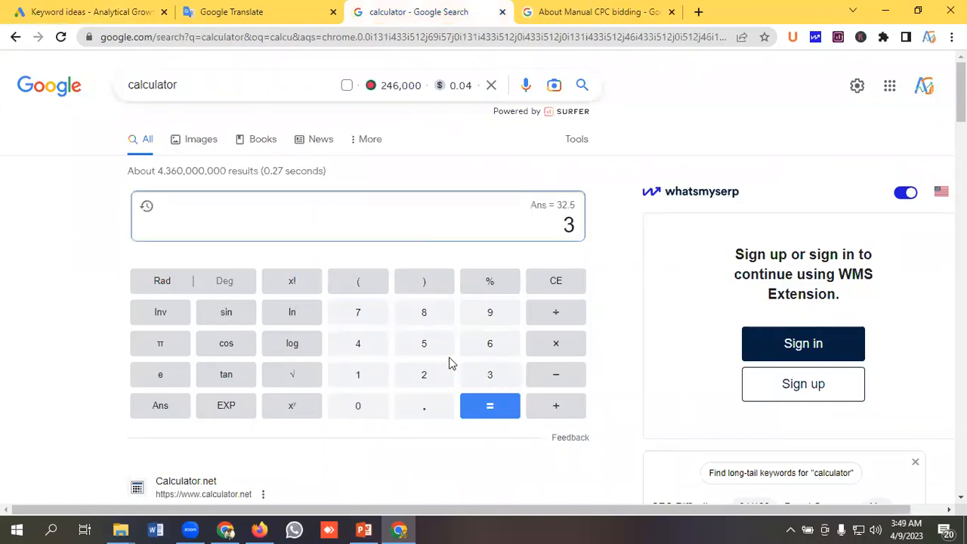
mouse_move(568, 405)
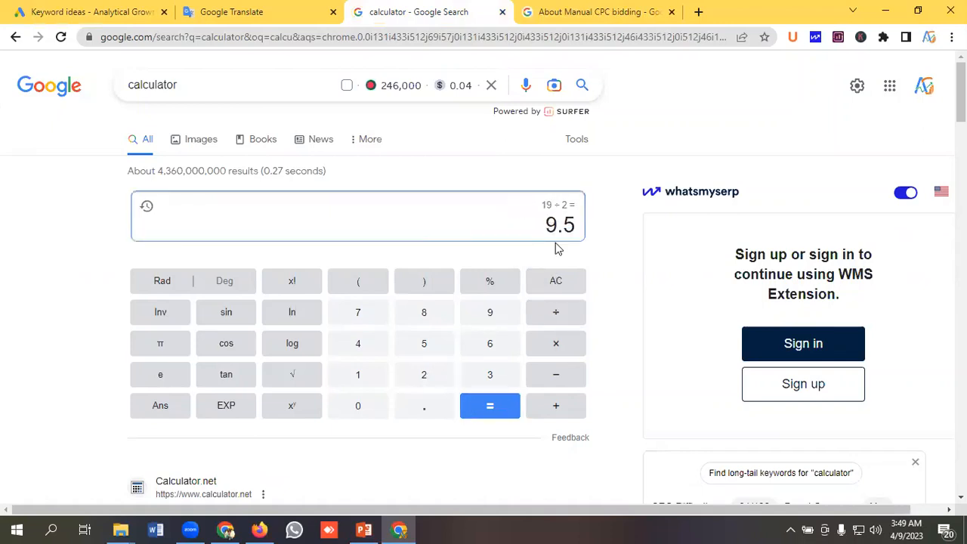
mouse_move(91, 12)
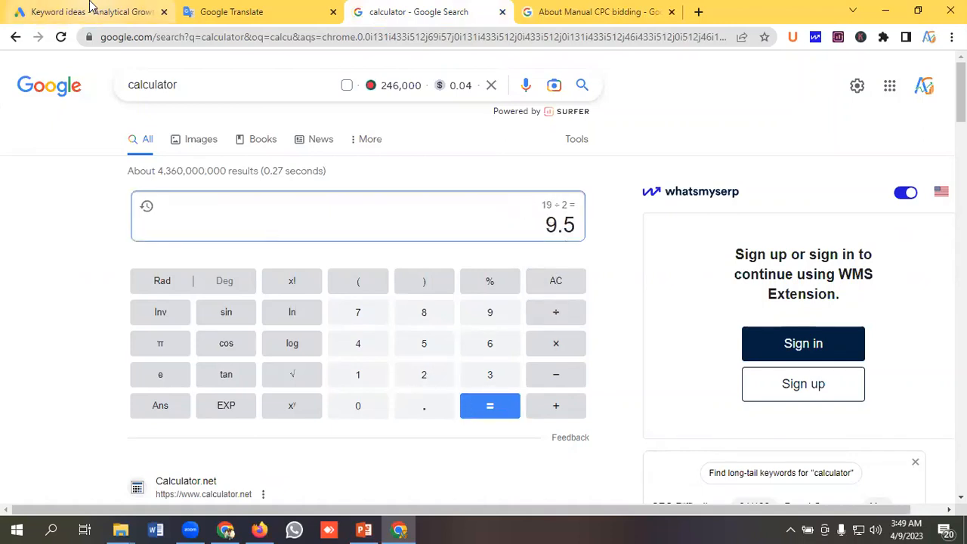
Take the US$11.27 low-range bid from the keyword ideas into the calculator as 11.
left_click(87, 12)
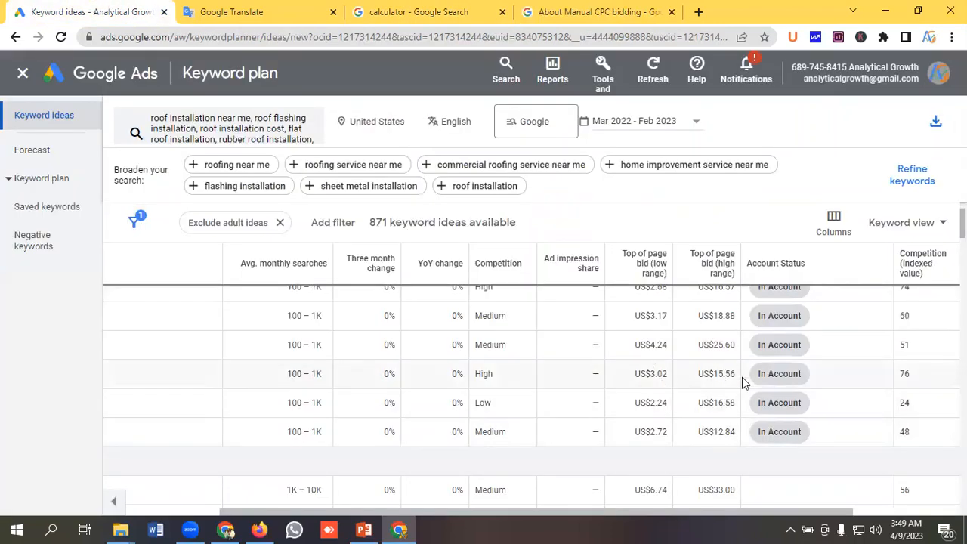
mouse_move(688, 387)
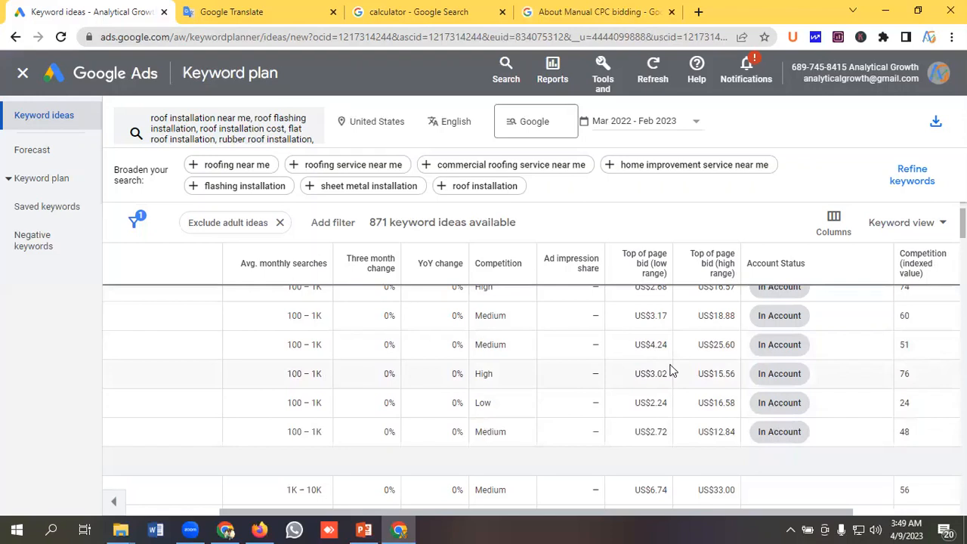
mouse_move(704, 369)
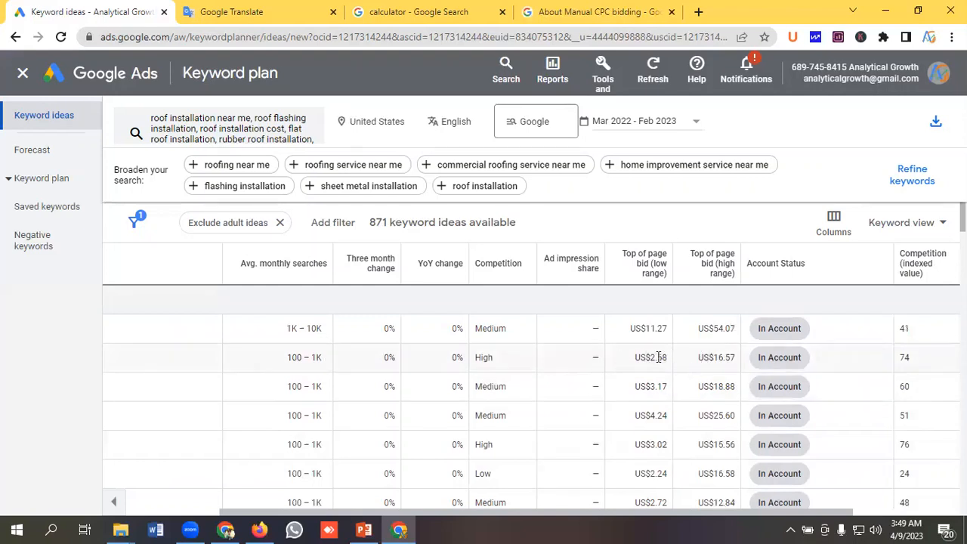
double_click(646, 327)
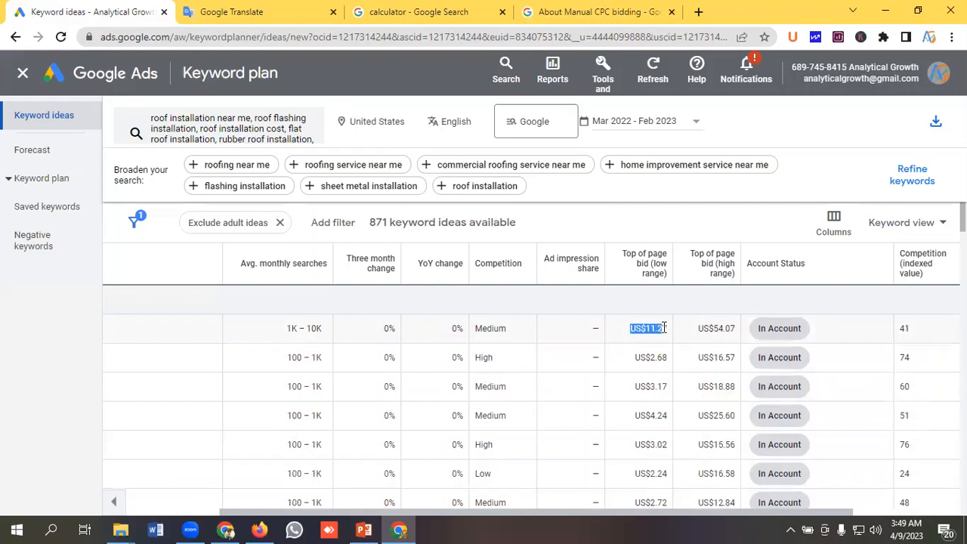
mouse_move(668, 331)
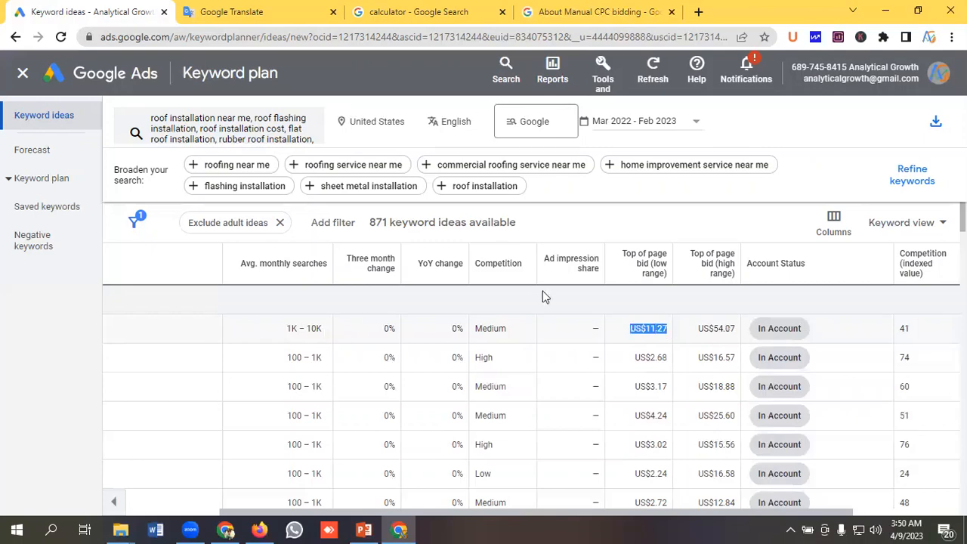
left_click(417, 12)
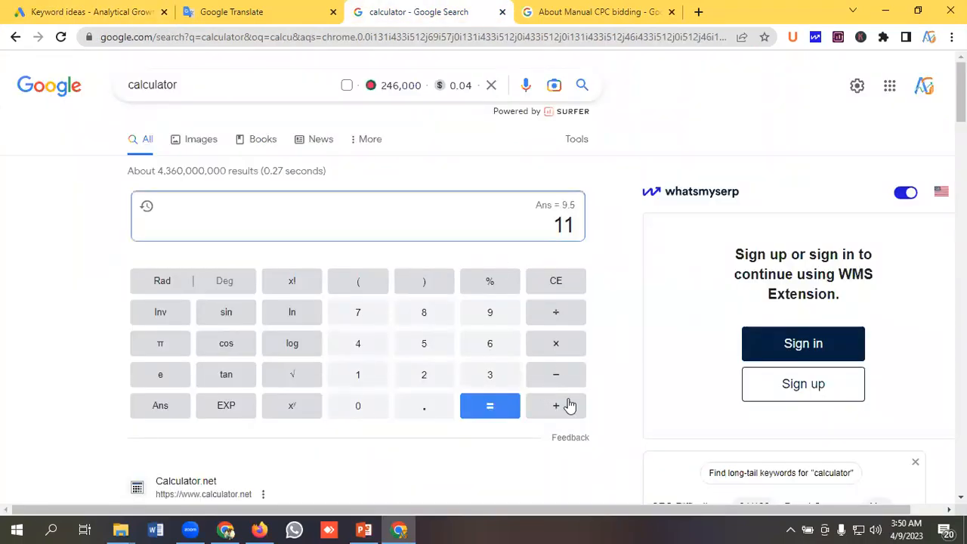
Work out 65 ÷ 2 = 32.5 in the calculator and return to the keyword ideas.
left_click(91, 13)
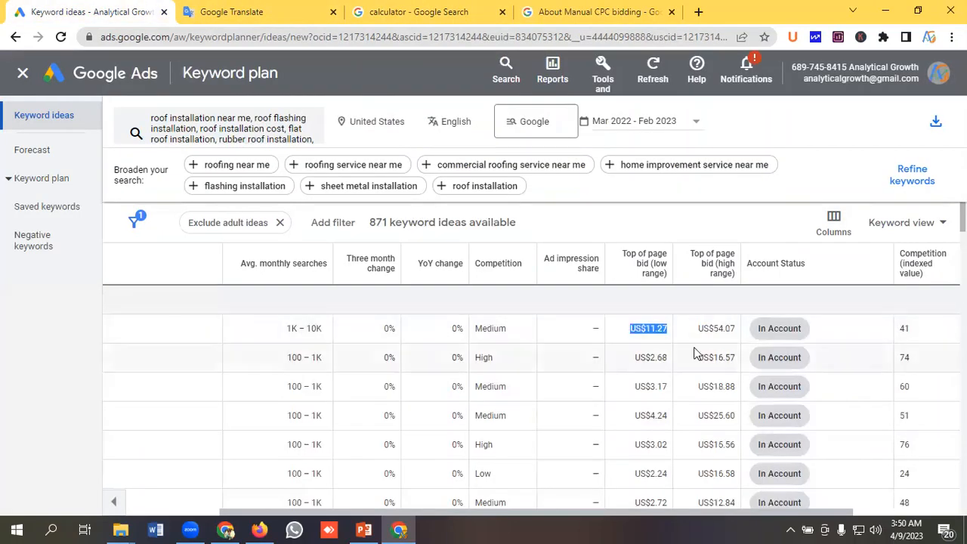
left_click(259, 12)
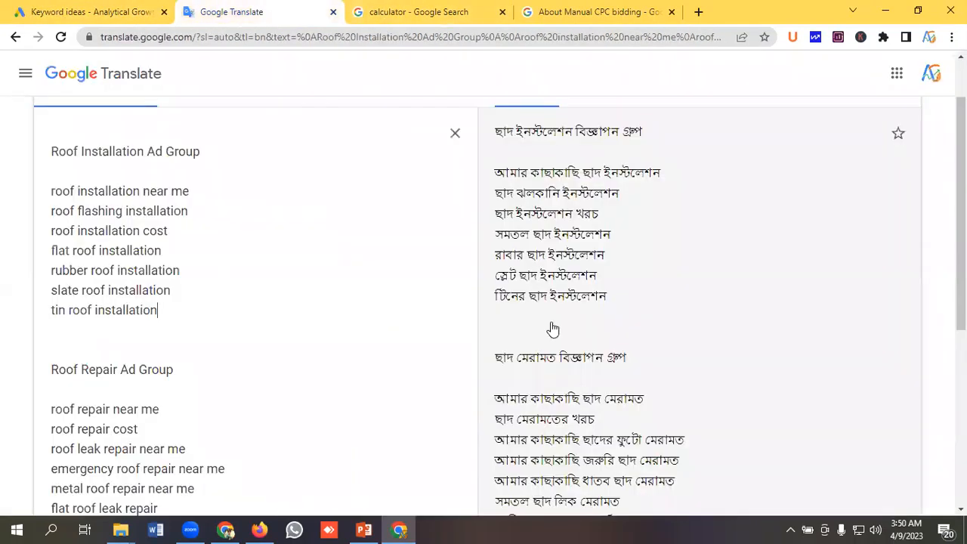
left_click(417, 12)
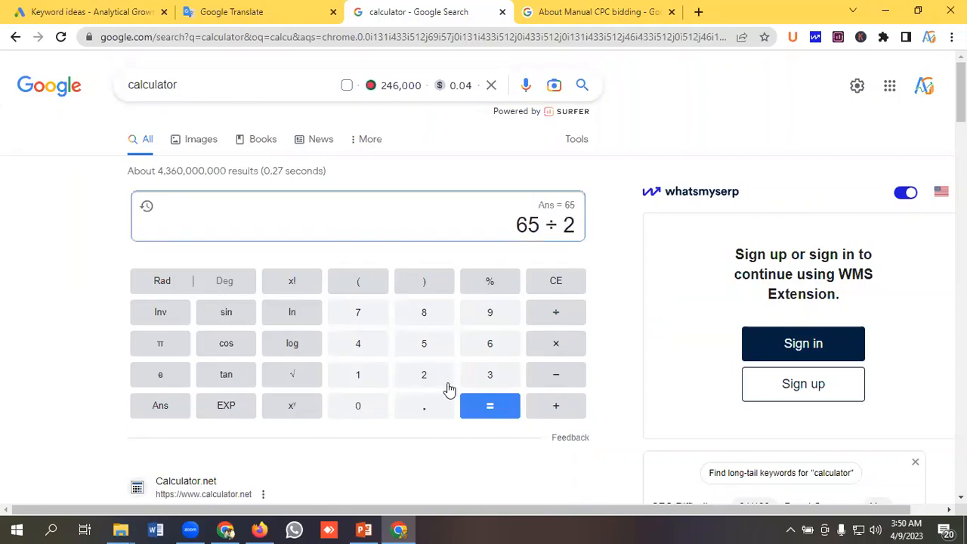
left_click(489, 405)
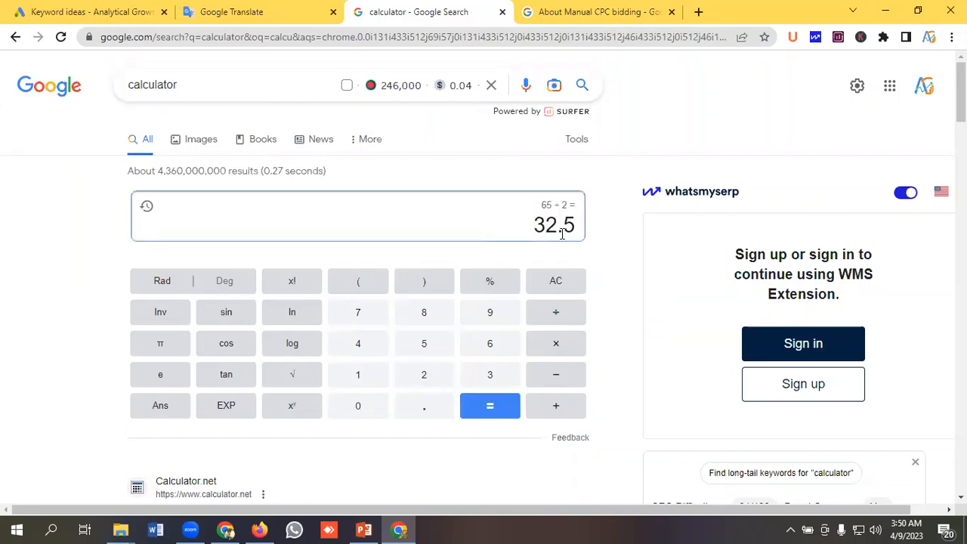
left_click(90, 12)
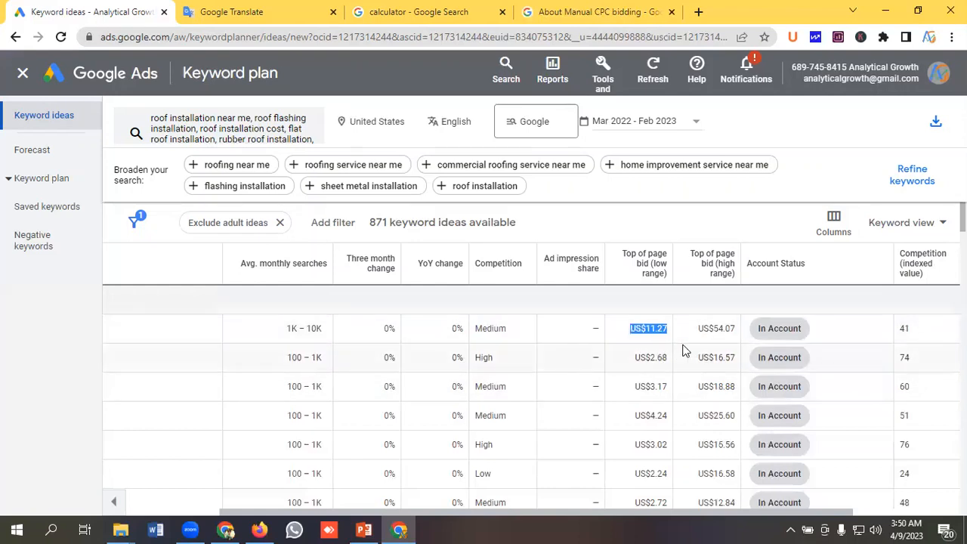
mouse_move(677, 377)
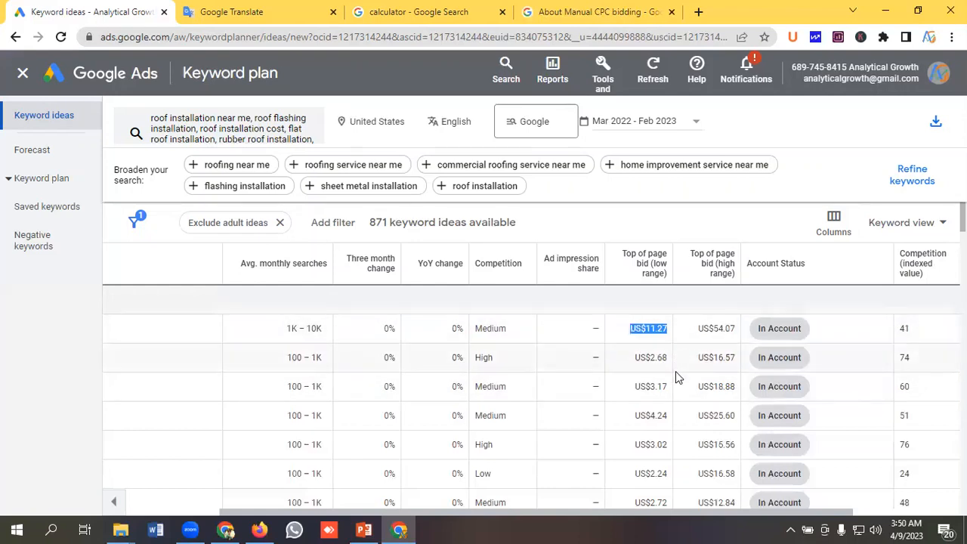
mouse_move(743, 378)
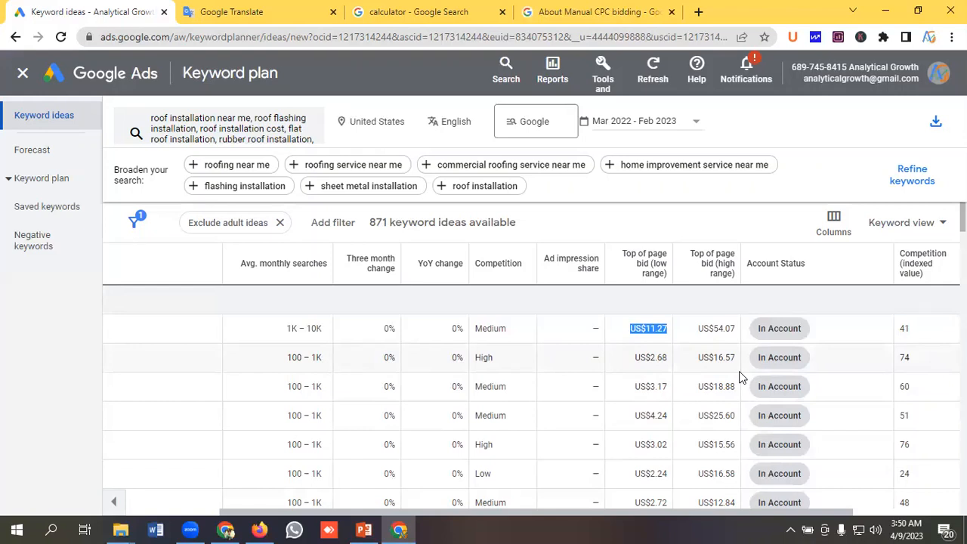
mouse_move(33, 151)
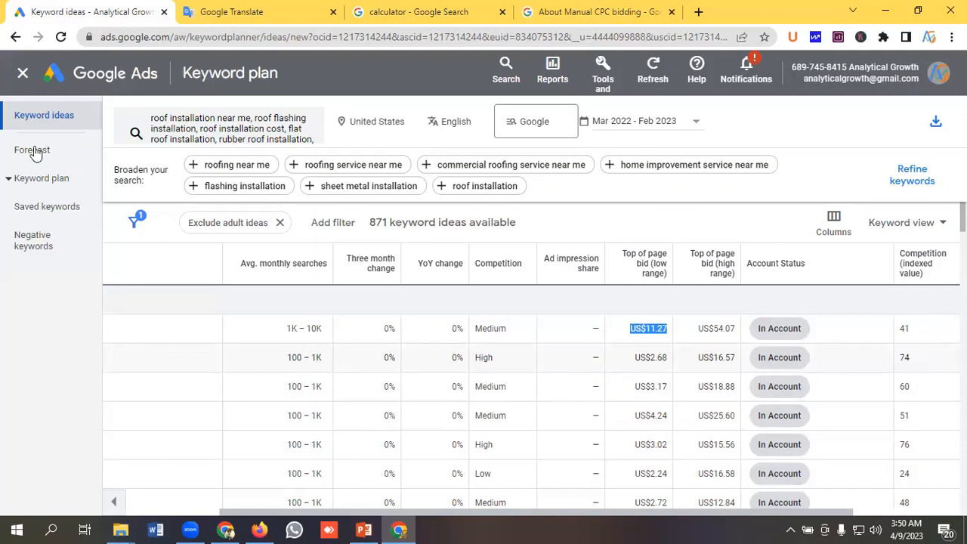
Go to Keyword Planner's Forecast page in place of the keyword ideas.
left_click(32, 151)
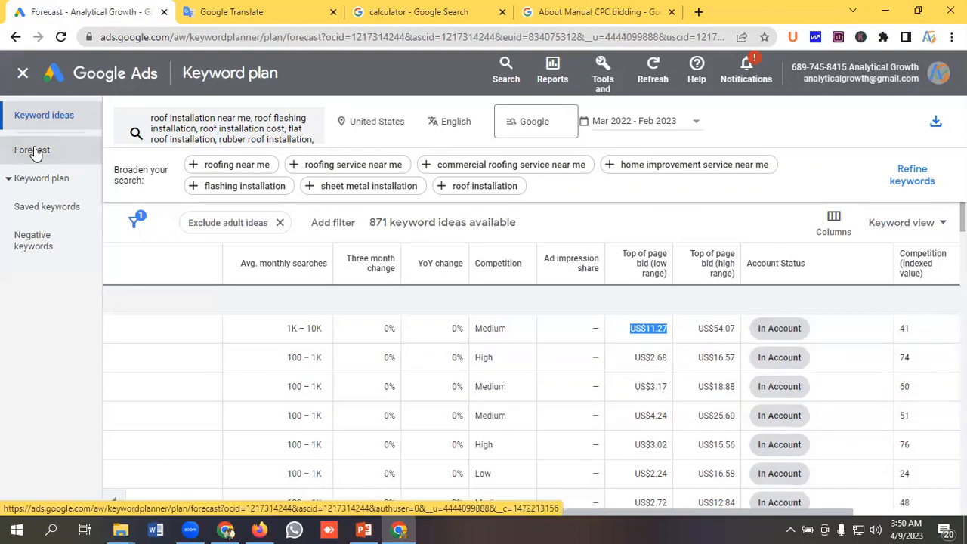
Add the seven roof installation keywords, starting with 'roof installation near me', to the forecast plan.
left_click(32, 149)
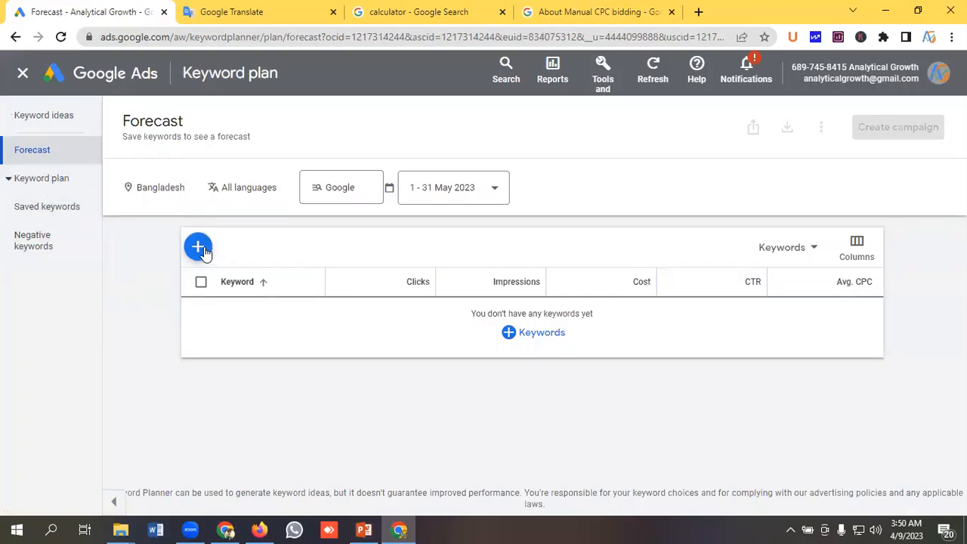
left_click(198, 248)
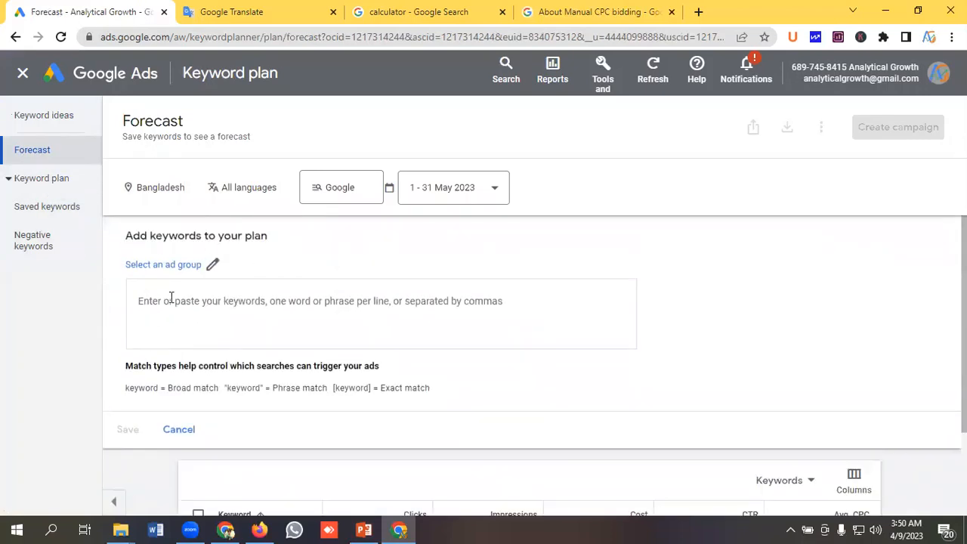
left_click(229, 12)
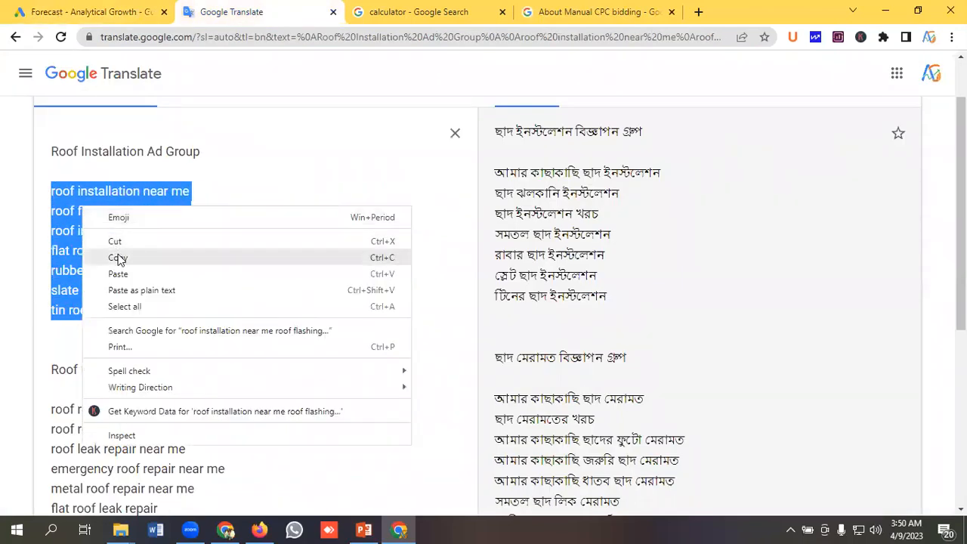
left_click(87, 12)
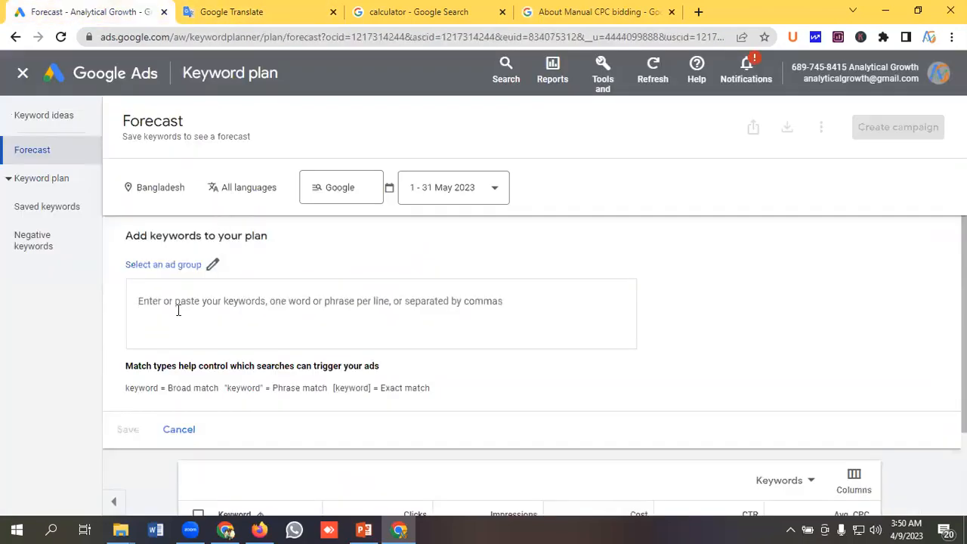
type("roof installation near me")
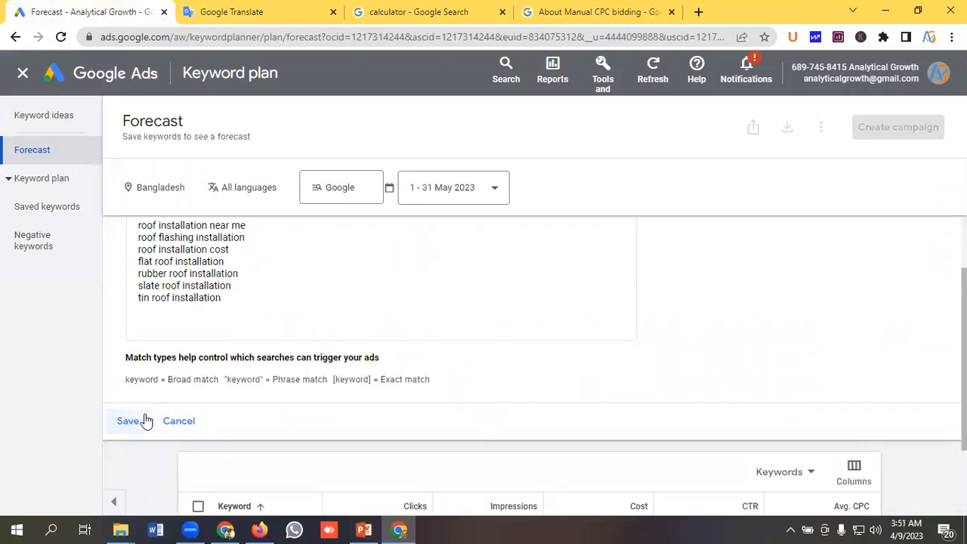
mouse_move(127, 420)
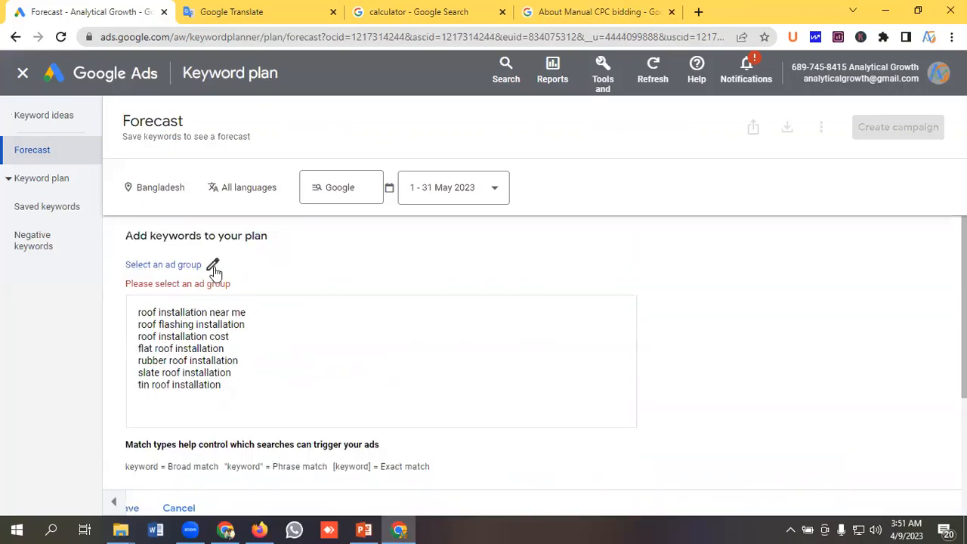
Save the seven keywords to a new ad group named 'Forecast', then go to location targeting.
left_click(213, 264)
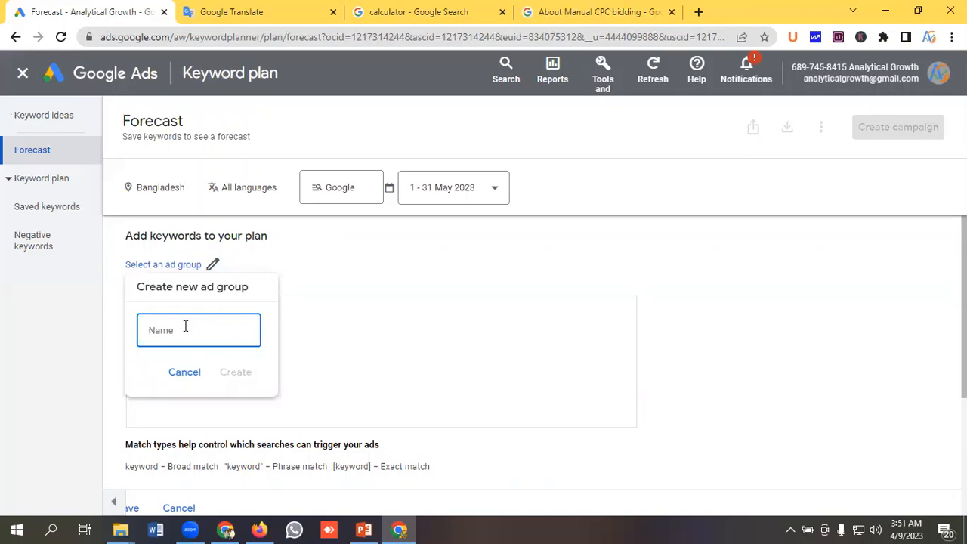
type("Forecast")
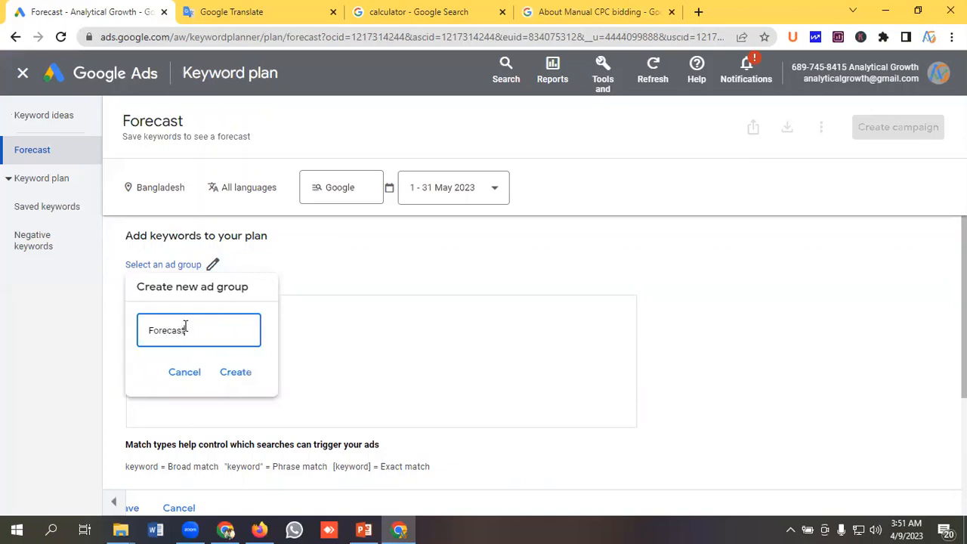
left_click(236, 372)
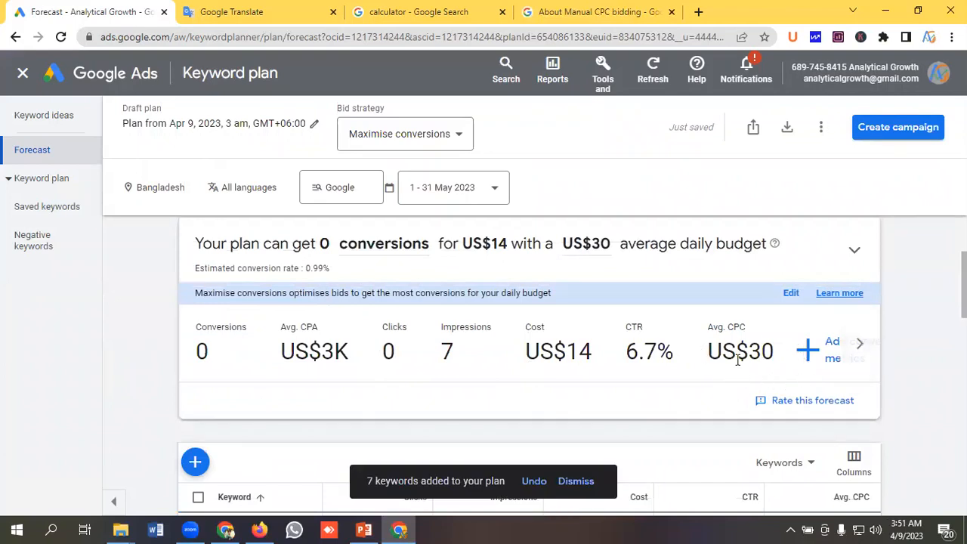
double_click(737, 350)
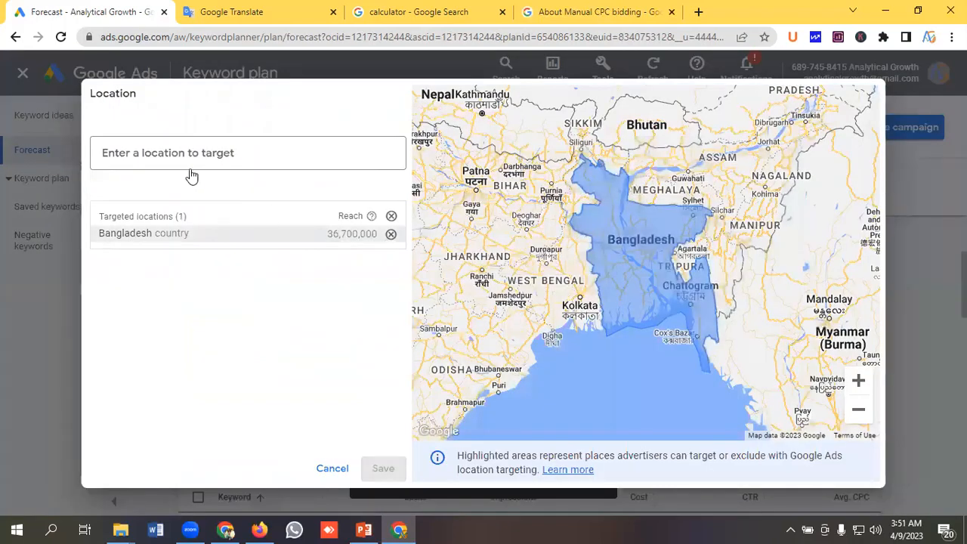
Search 'united' and target United States for the forecast instead of Bangladesh.
type("u")
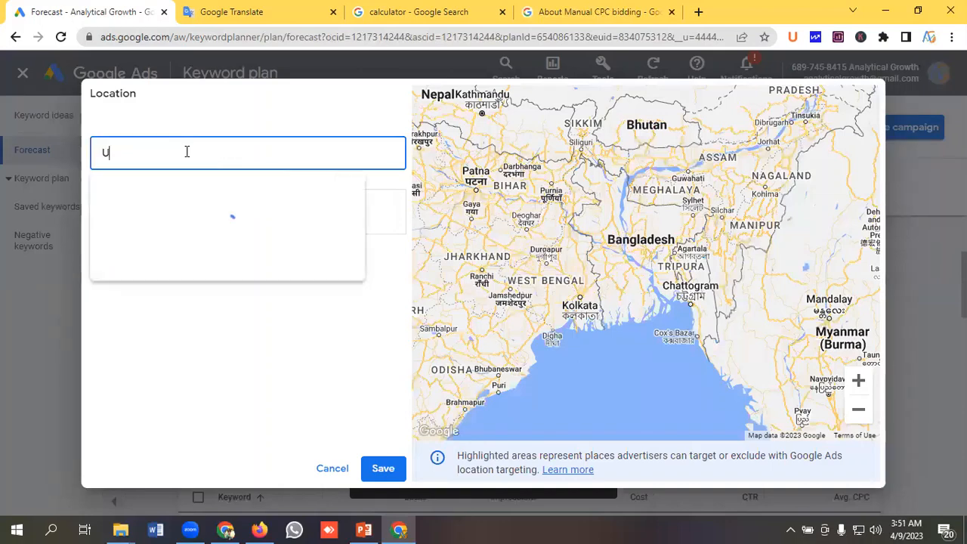
type("nited")
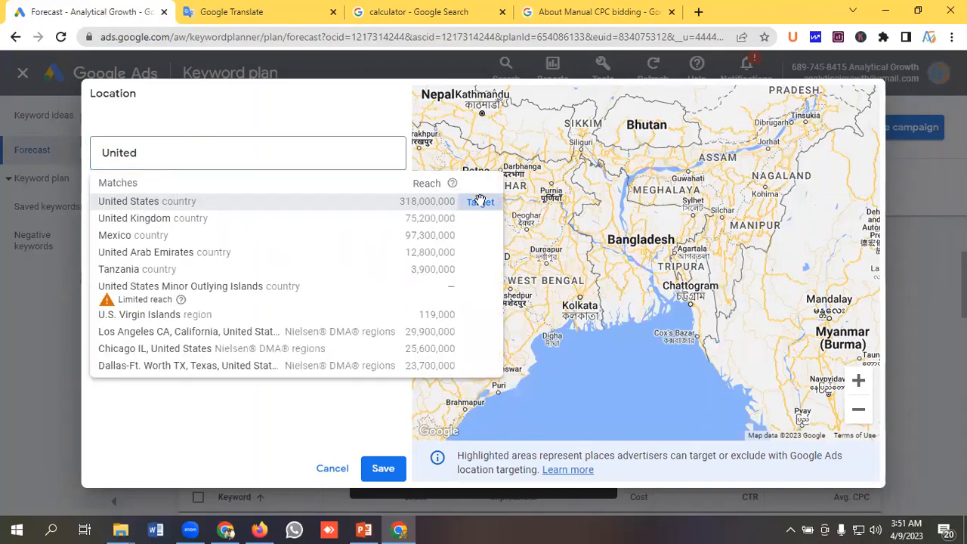
left_click(384, 468)
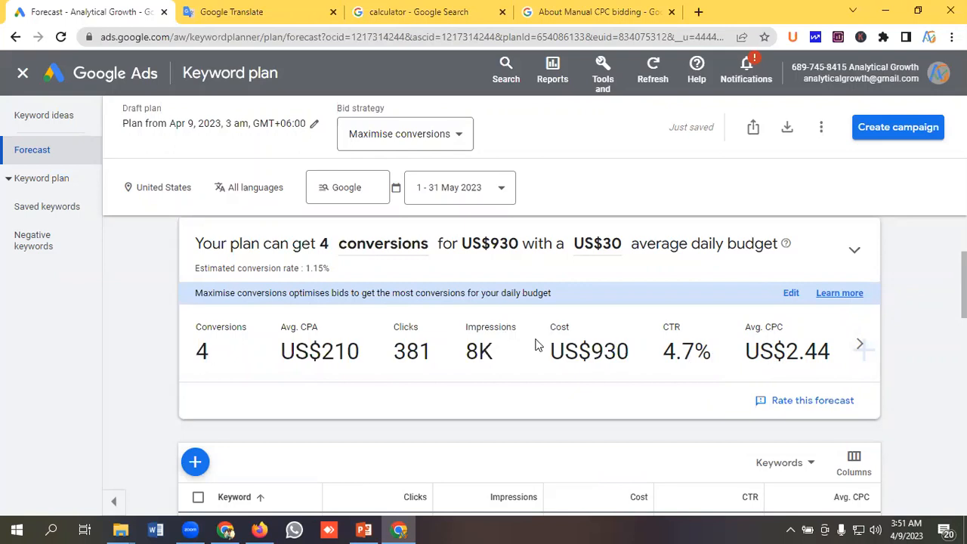
mouse_move(539, 340)
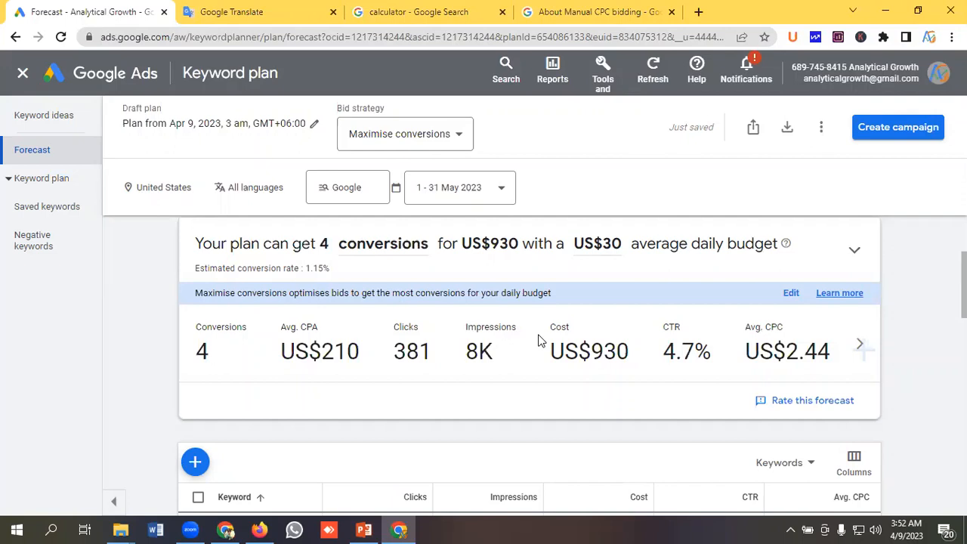
mouse_move(546, 353)
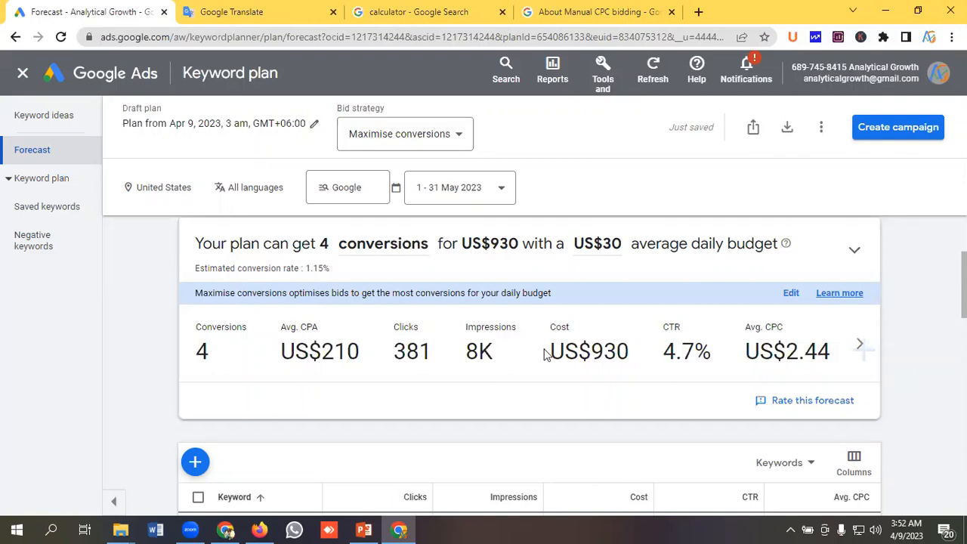
mouse_move(456, 356)
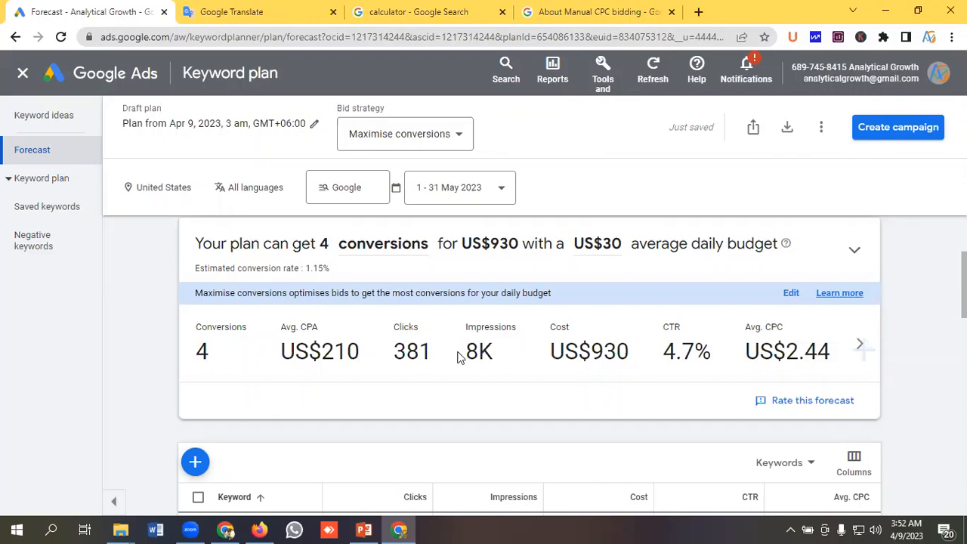
mouse_move(462, 357)
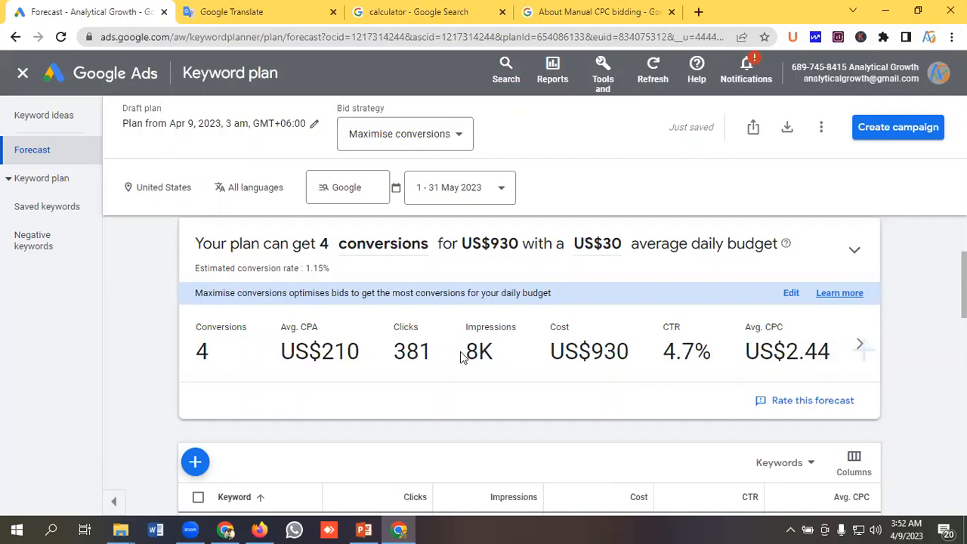
mouse_move(481, 362)
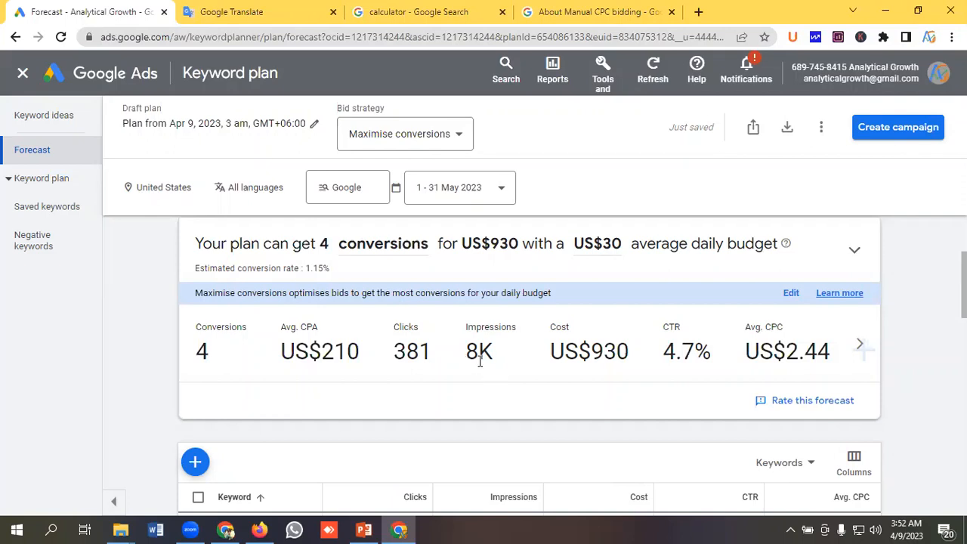
mouse_move(619, 396)
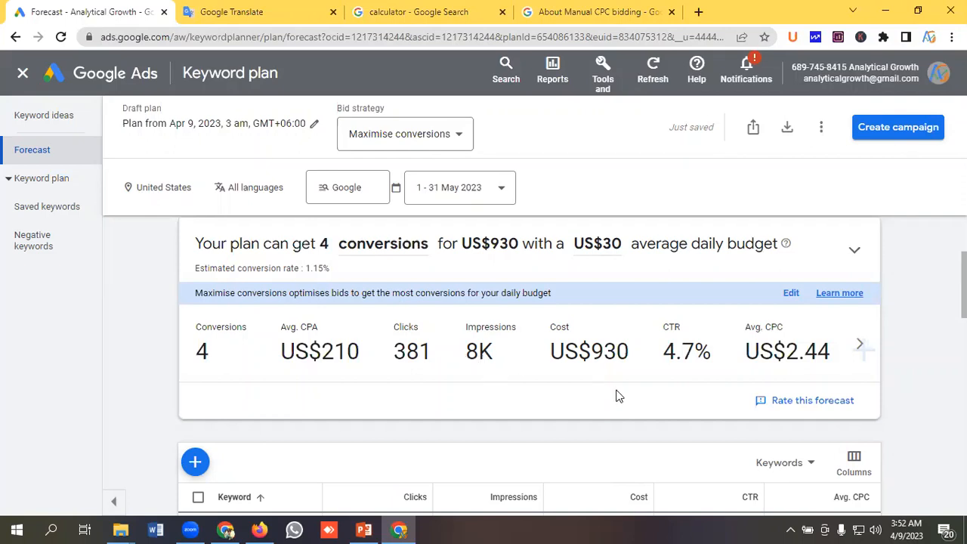